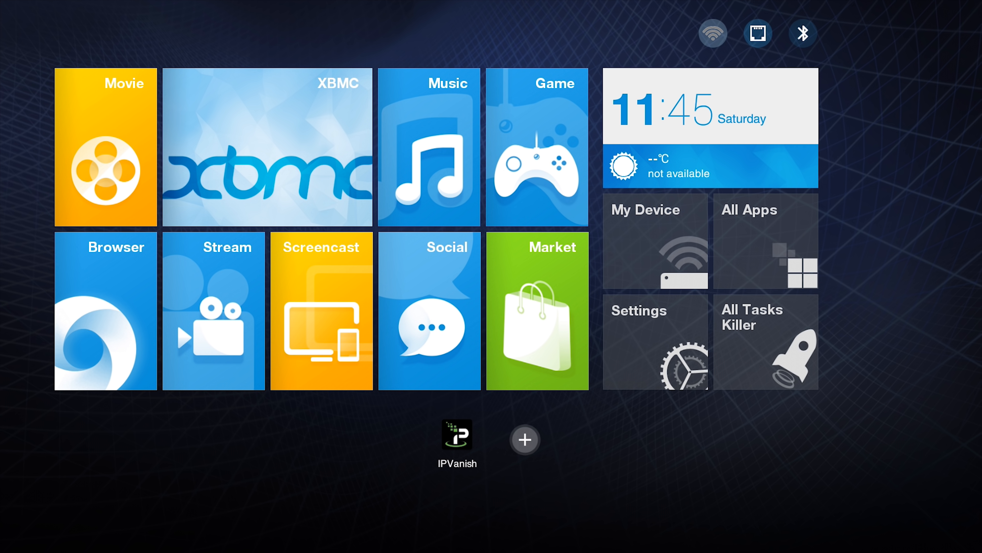
mouse_move(181, 474)
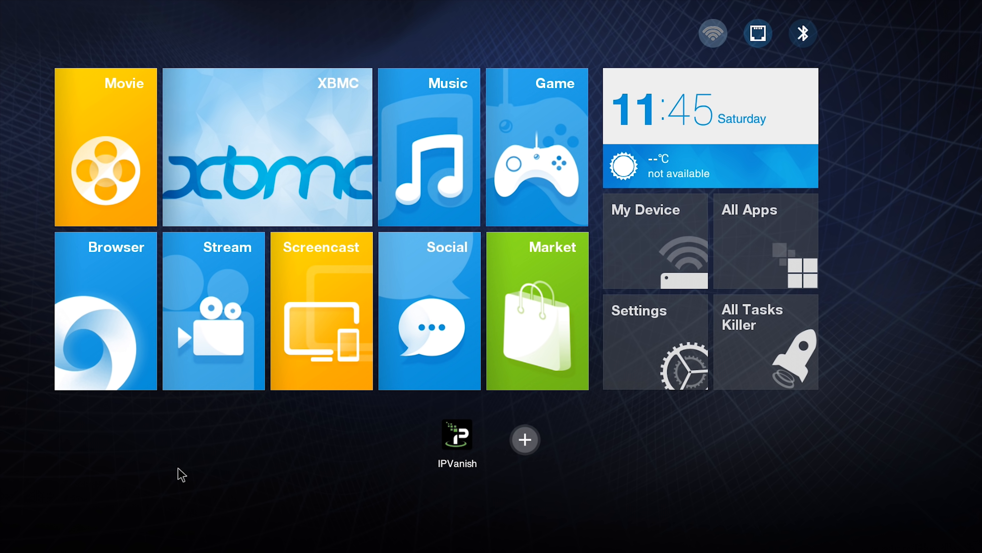
mouse_move(189, 469)
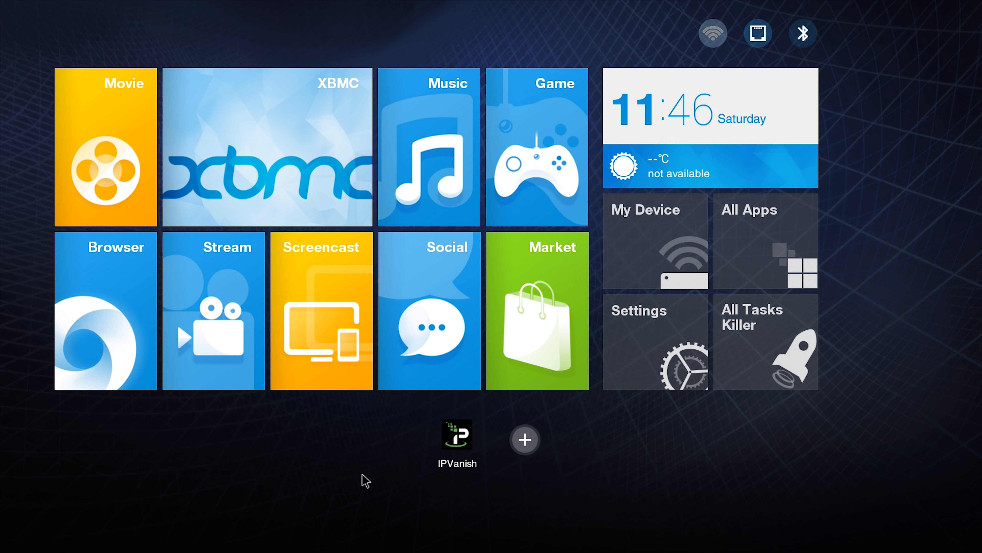
Launch IPVanish from its shortcut below the launcher tiles, landing on the server list of cities
click(457, 439)
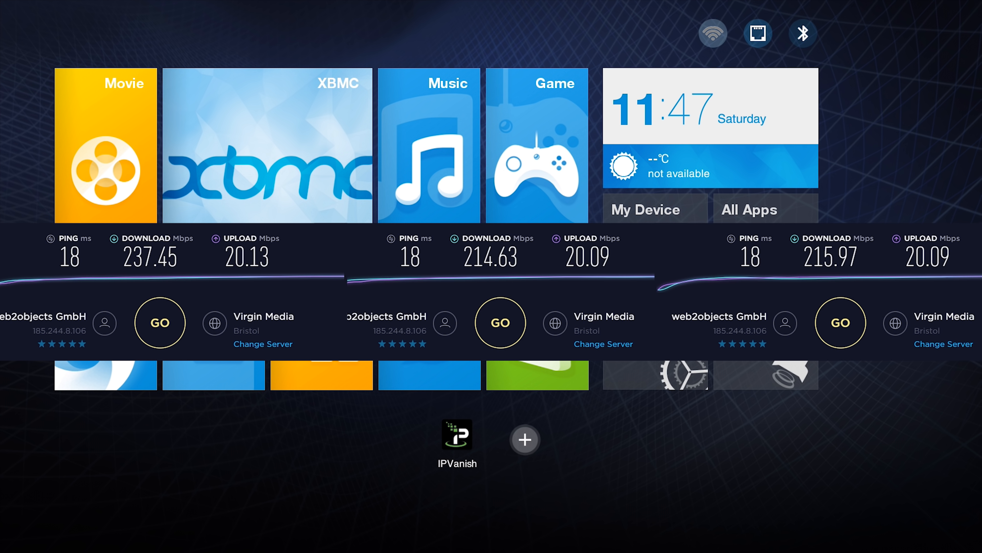
mouse_move(345, 508)
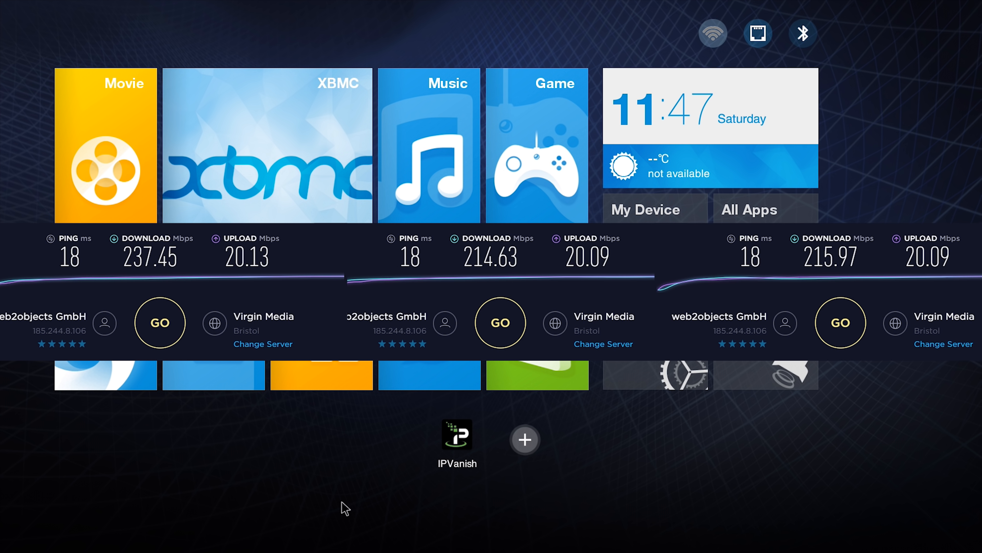
mouse_move(224, 528)
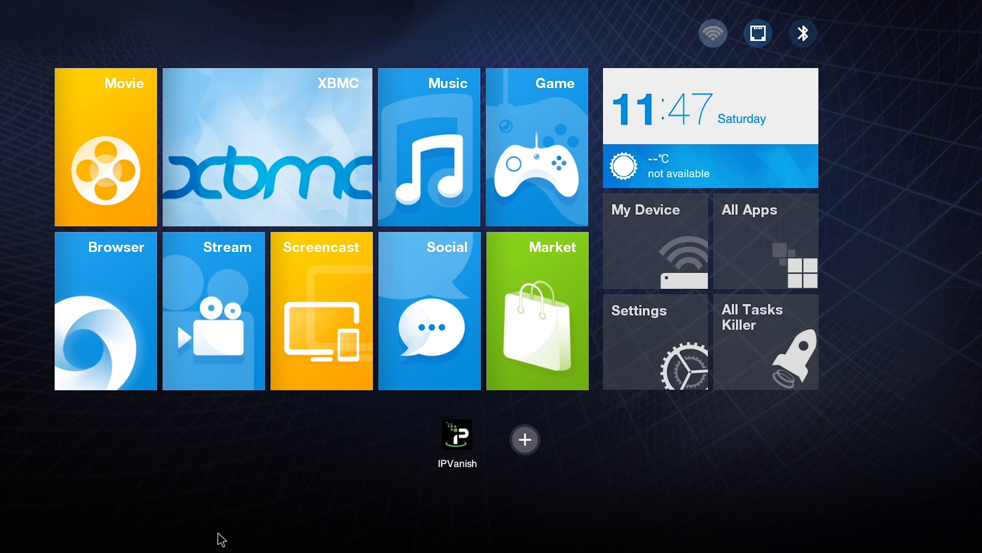
mouse_move(237, 488)
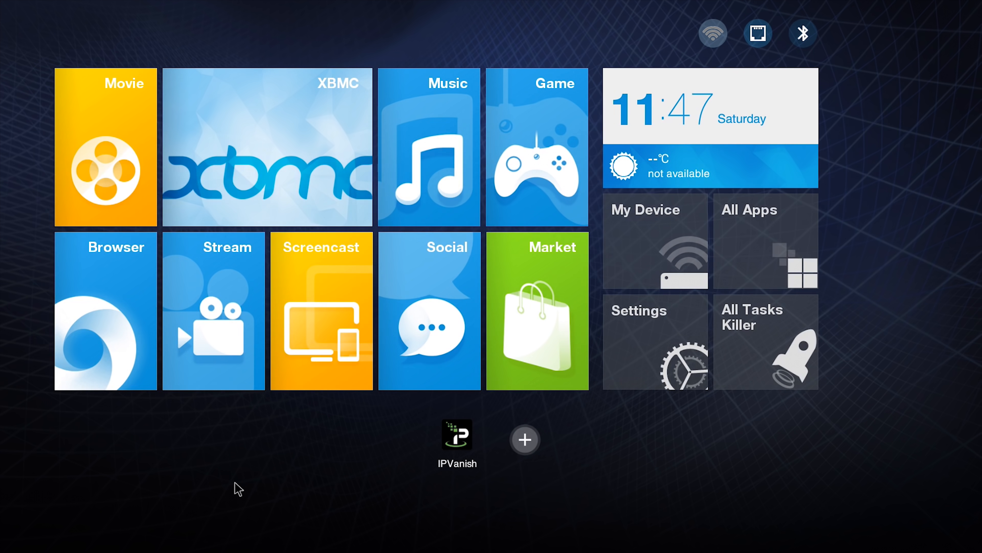
mouse_move(261, 505)
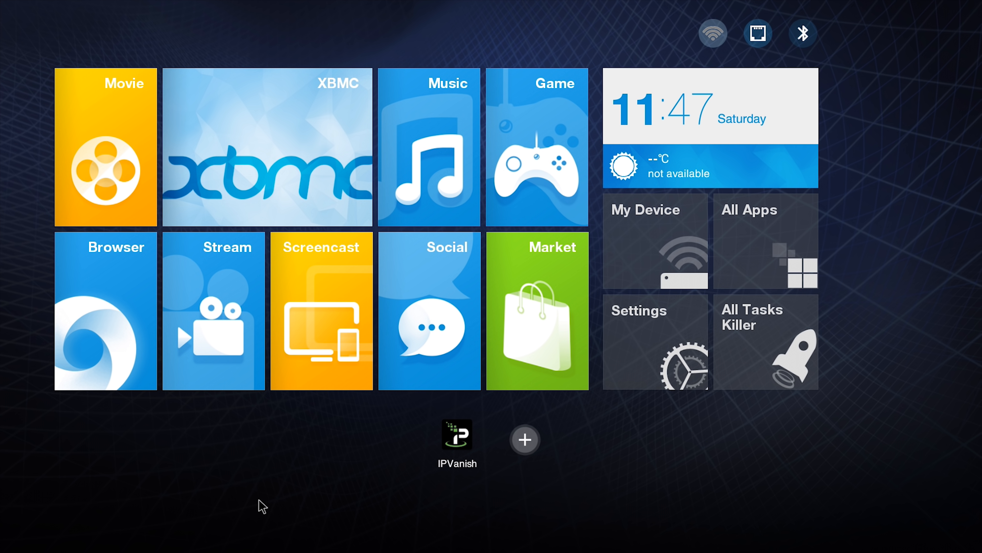
mouse_move(237, 496)
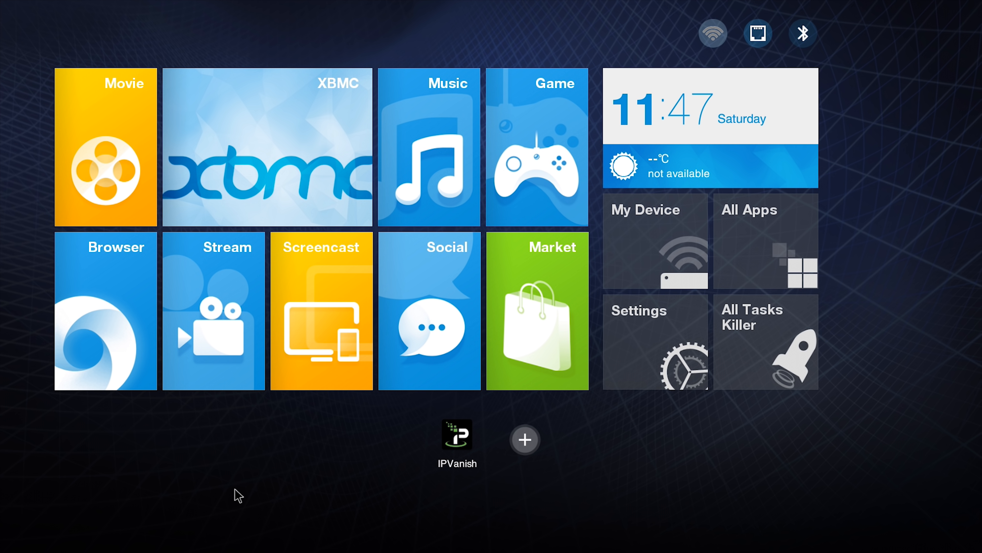
mouse_move(218, 497)
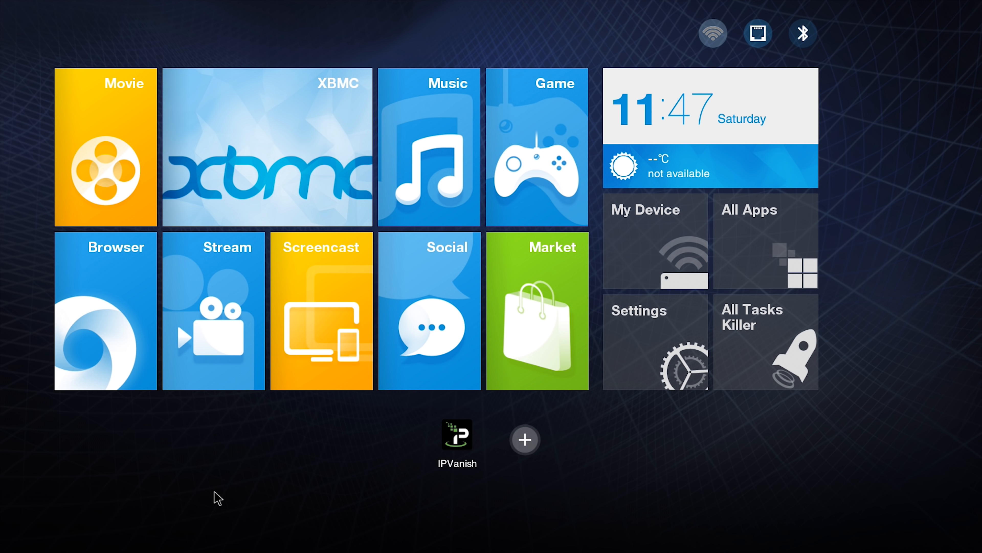
click(456, 439)
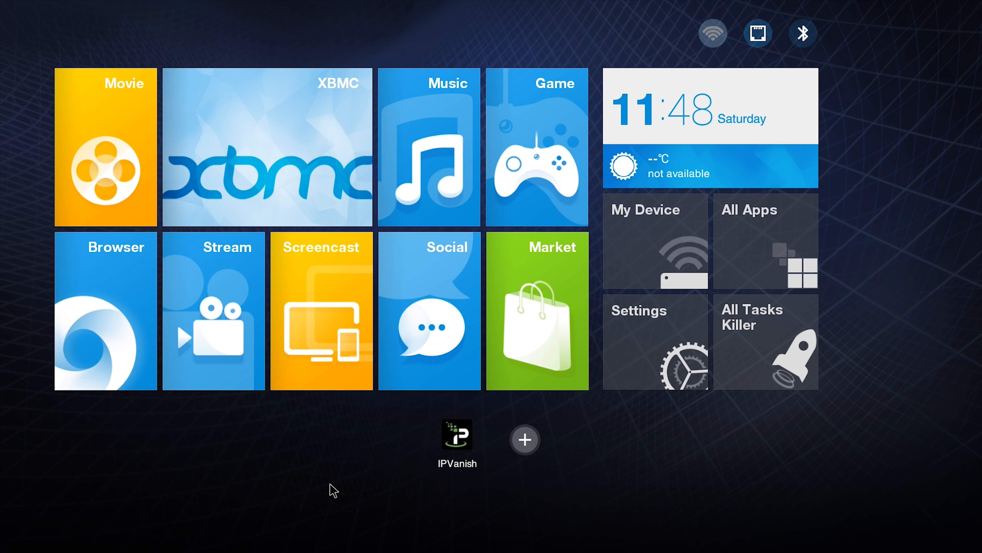
click(458, 439)
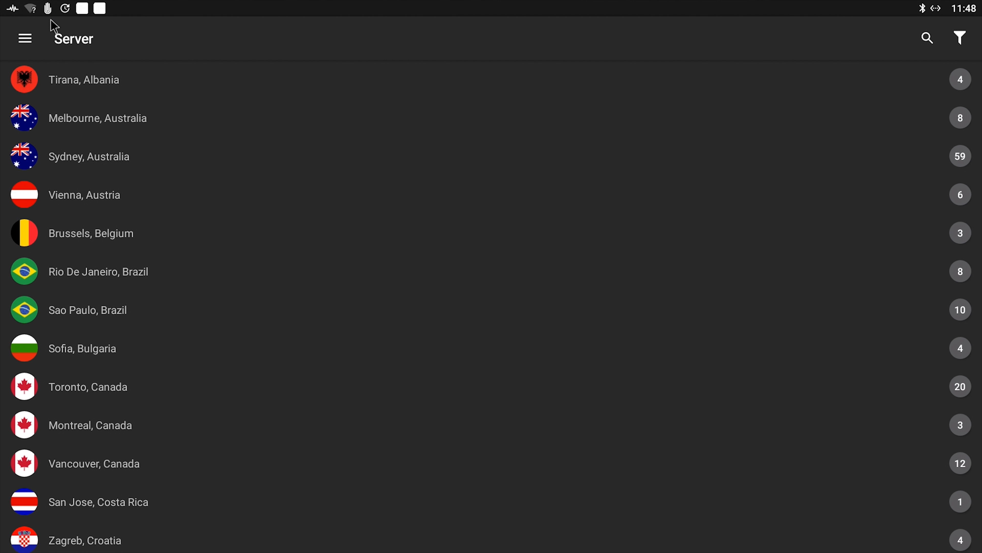
mouse_move(337, 207)
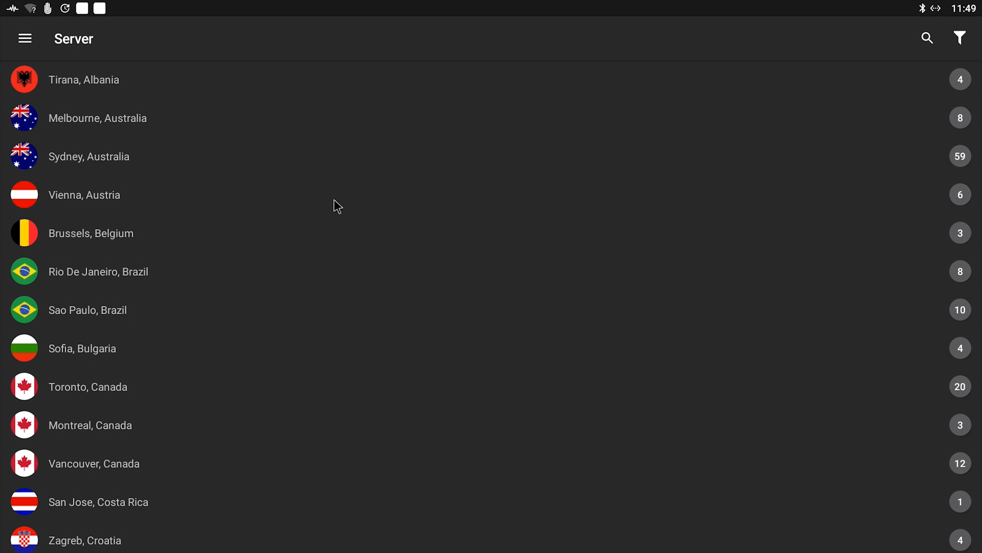
mouse_move(308, 201)
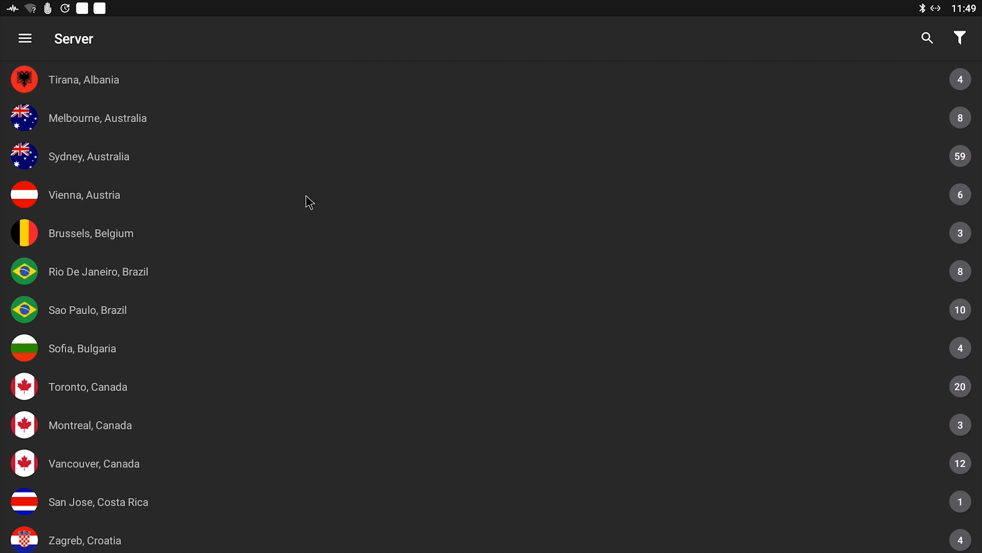
click(25, 39)
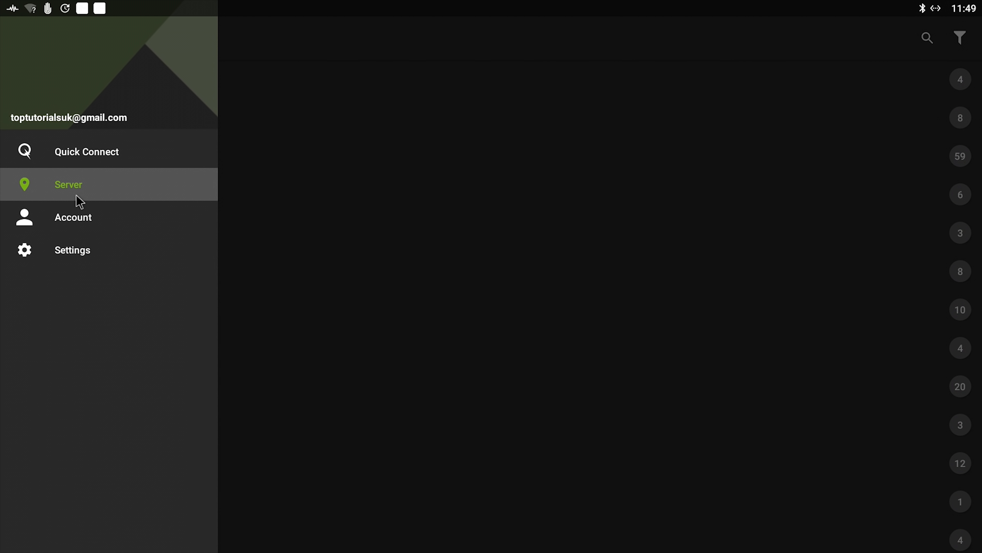
click(68, 184)
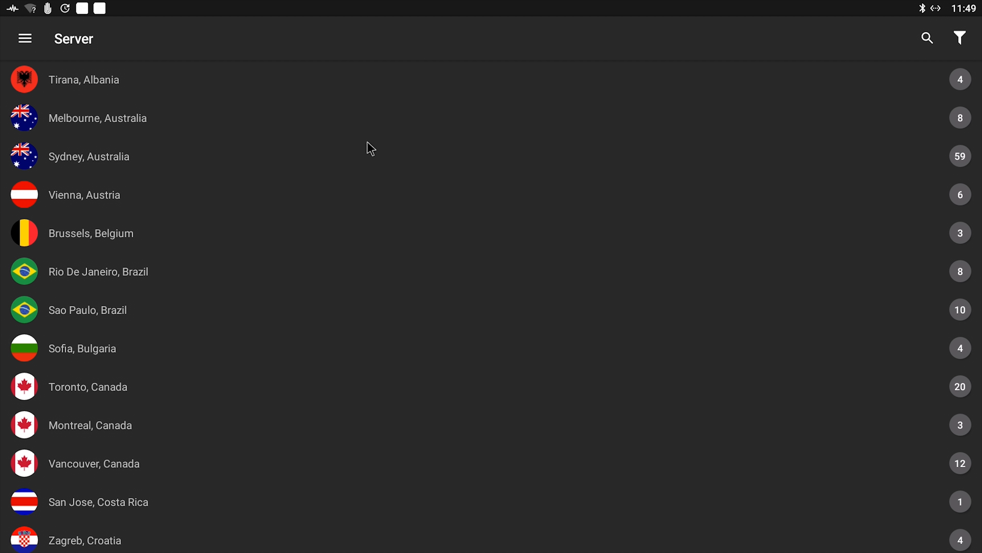
scroll(down, 3)
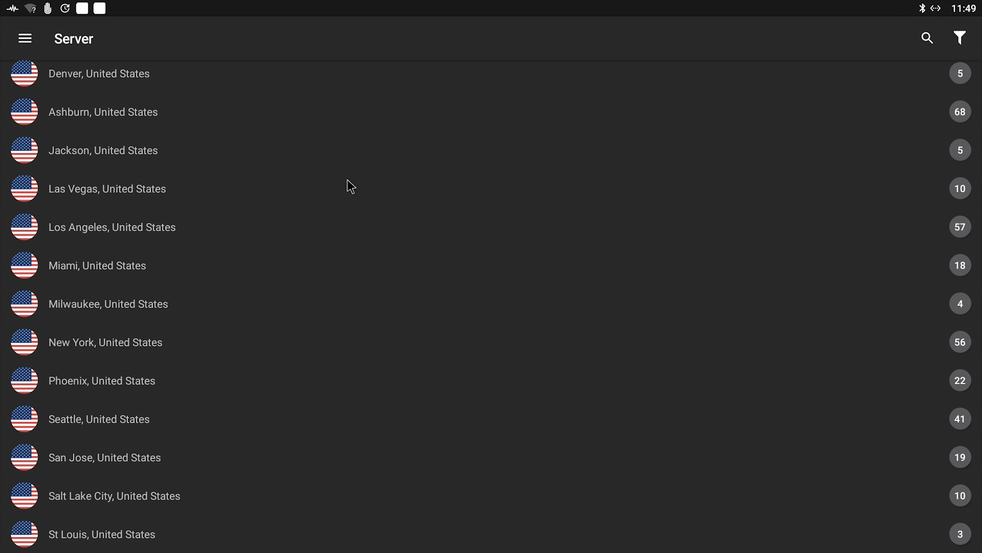
scroll(down, 3)
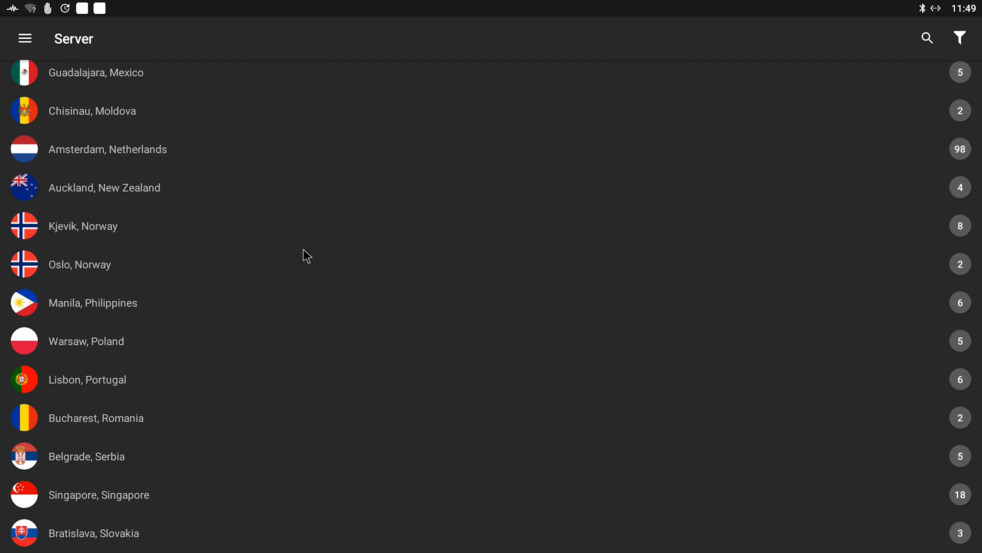
scroll(down, 3)
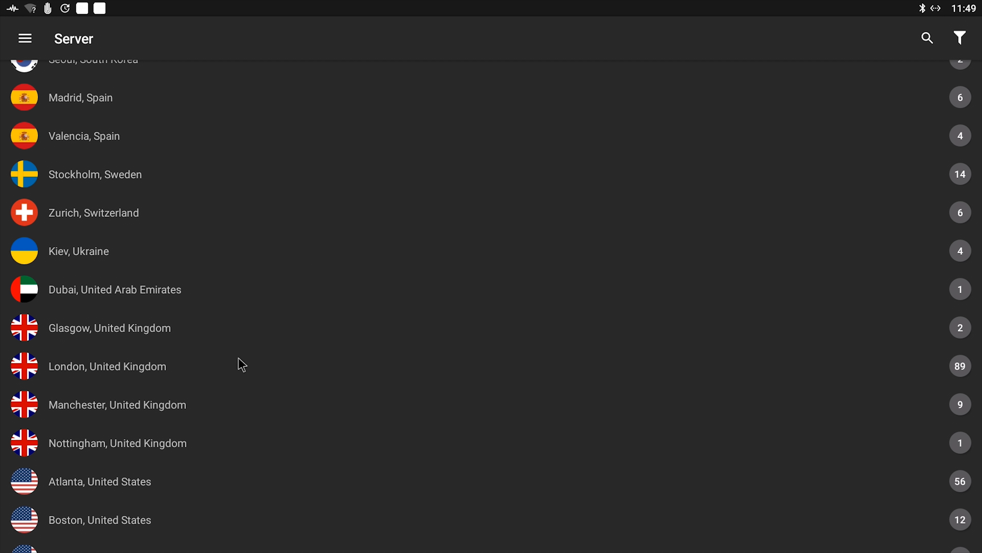
mouse_move(125, 392)
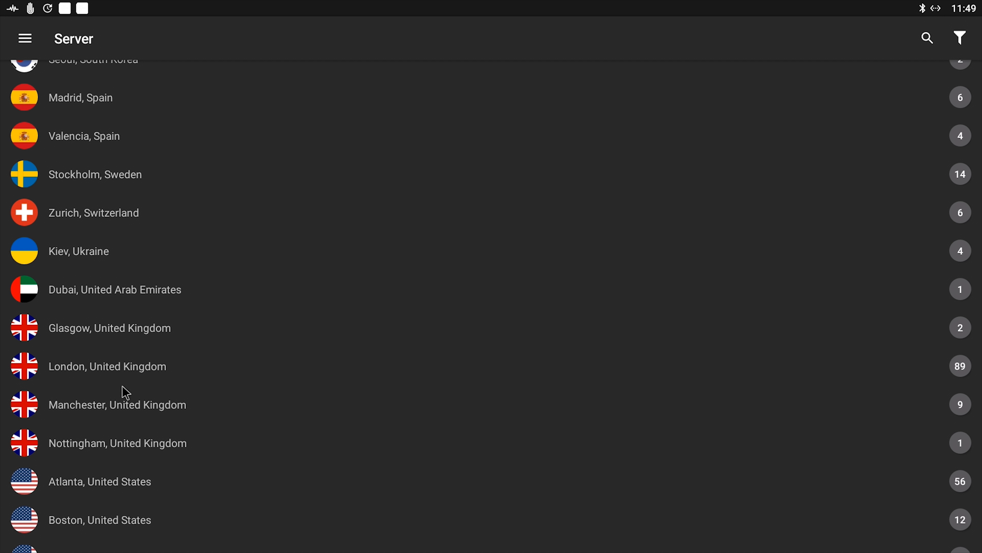
mouse_move(120, 368)
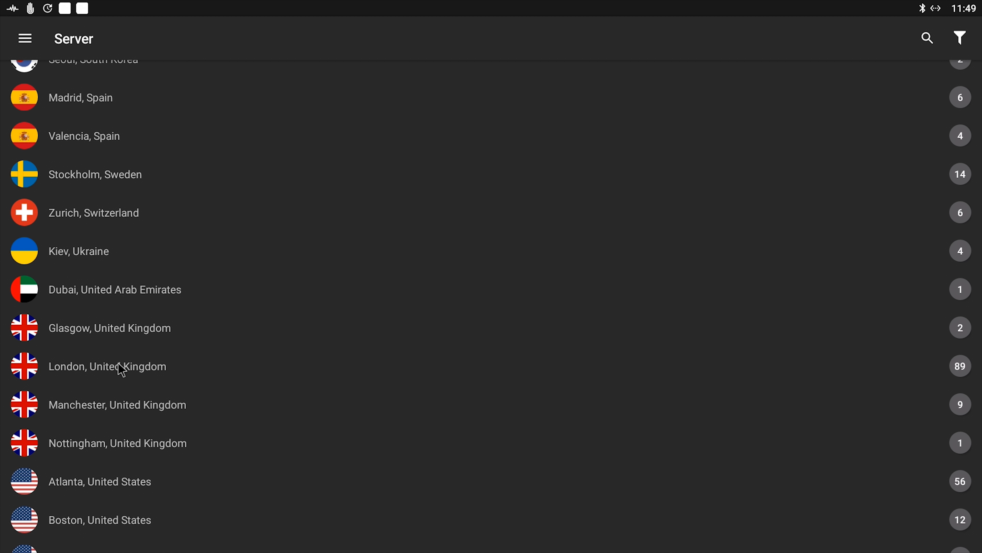
mouse_move(165, 399)
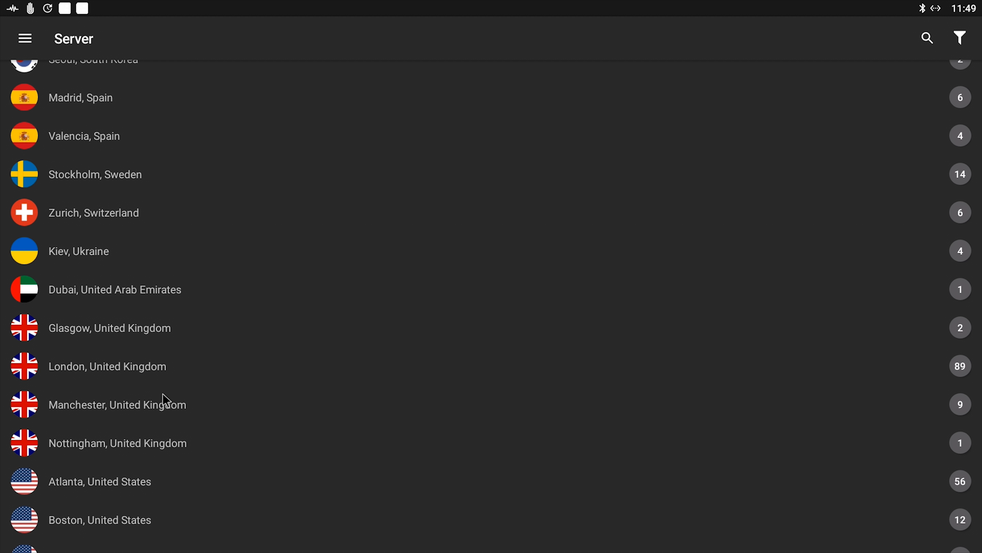
mouse_move(163, 374)
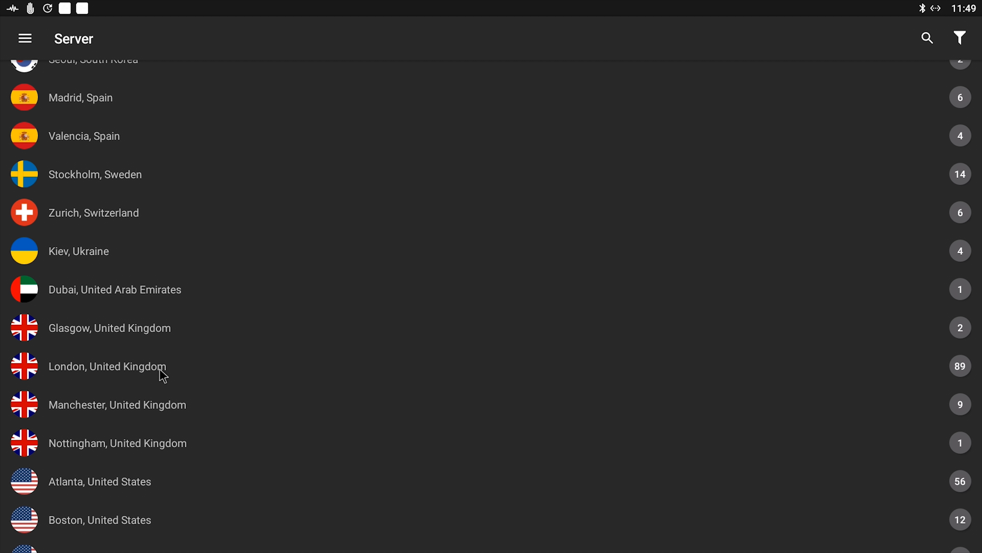
mouse_move(181, 383)
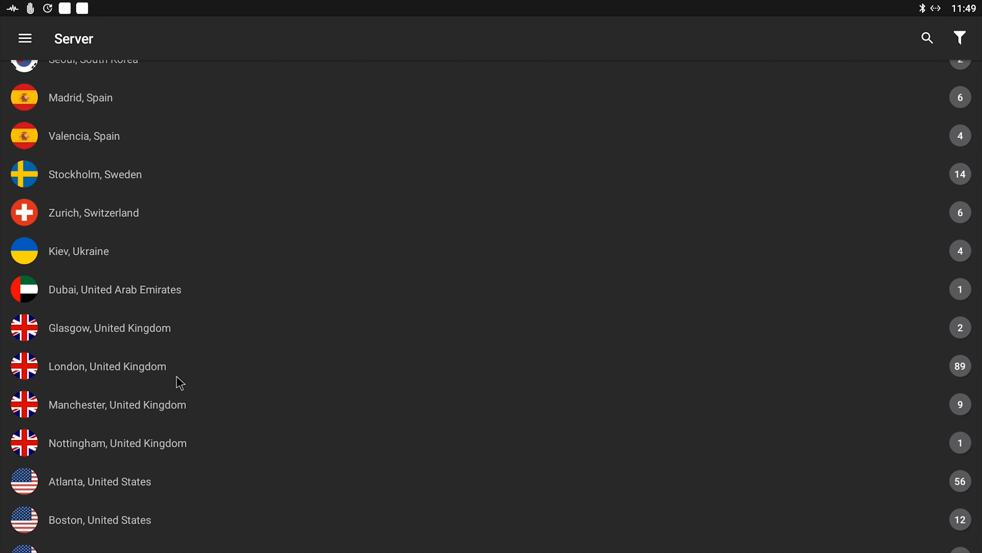
mouse_move(850, 379)
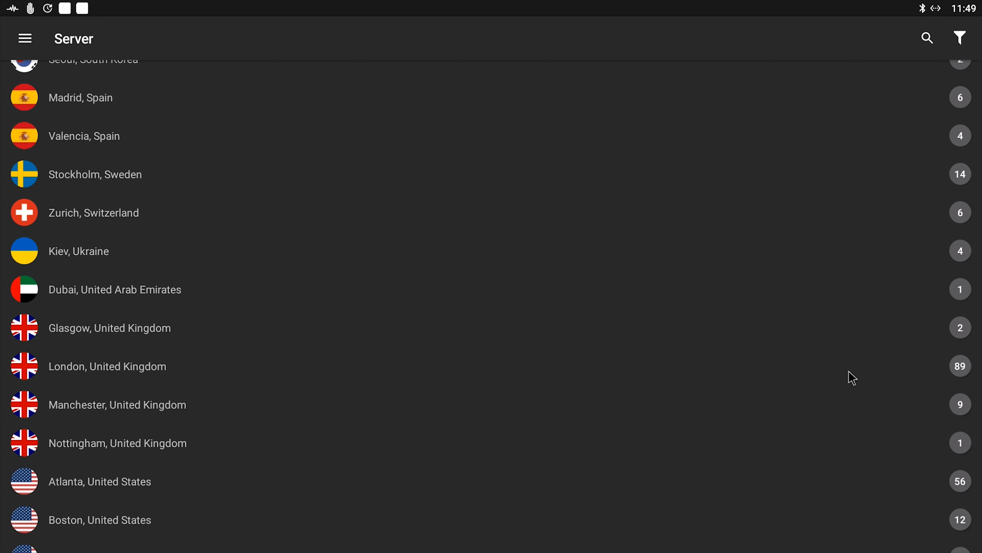
mouse_move(846, 397)
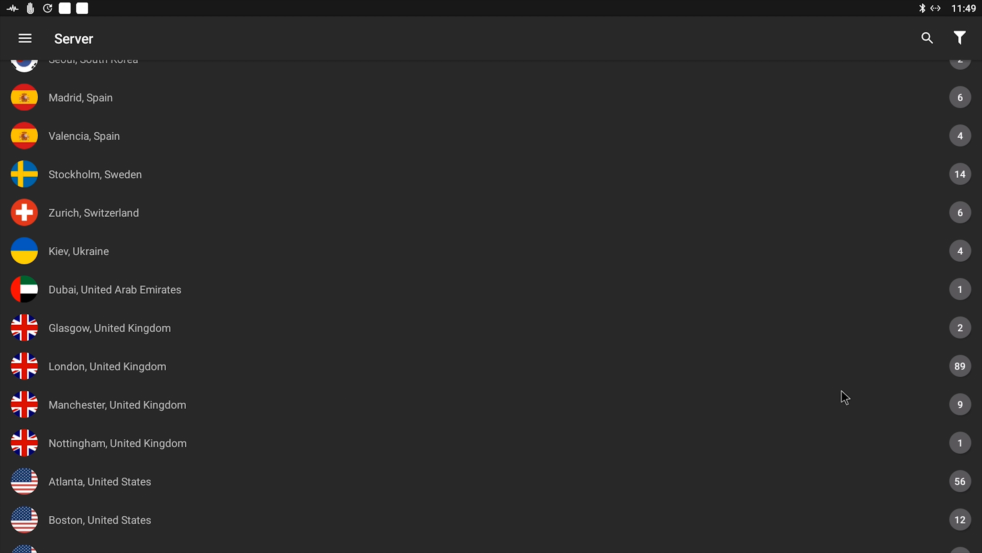
mouse_move(184, 368)
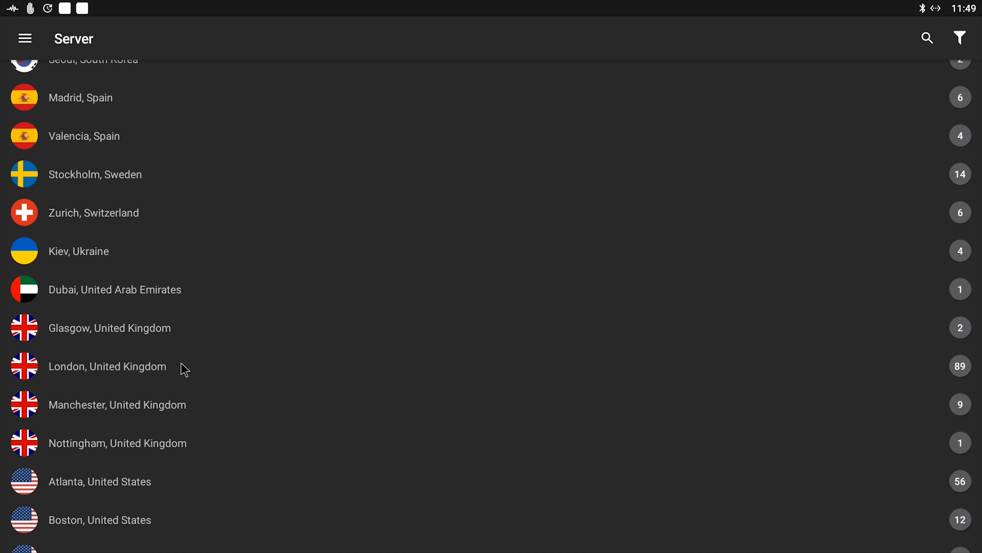
mouse_move(64, 368)
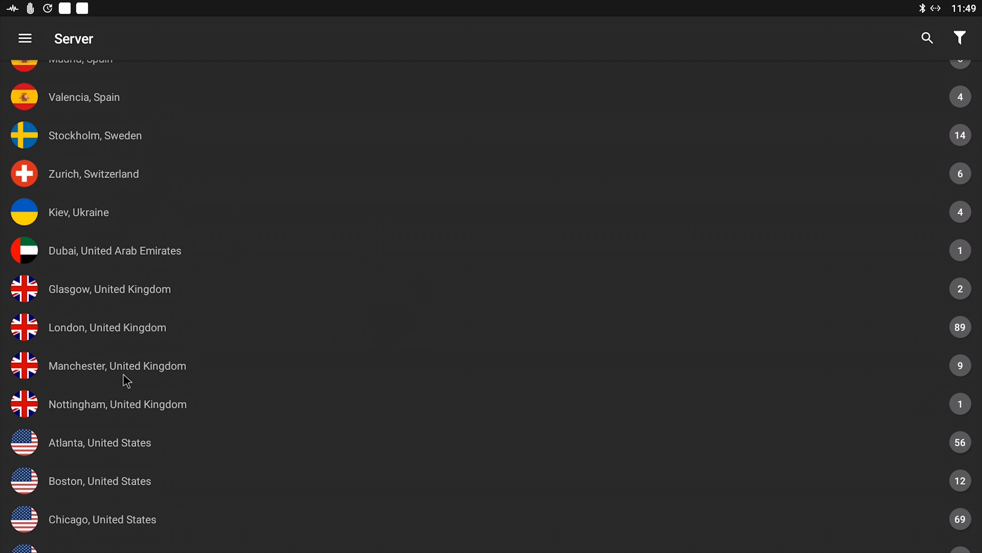
mouse_move(966, 333)
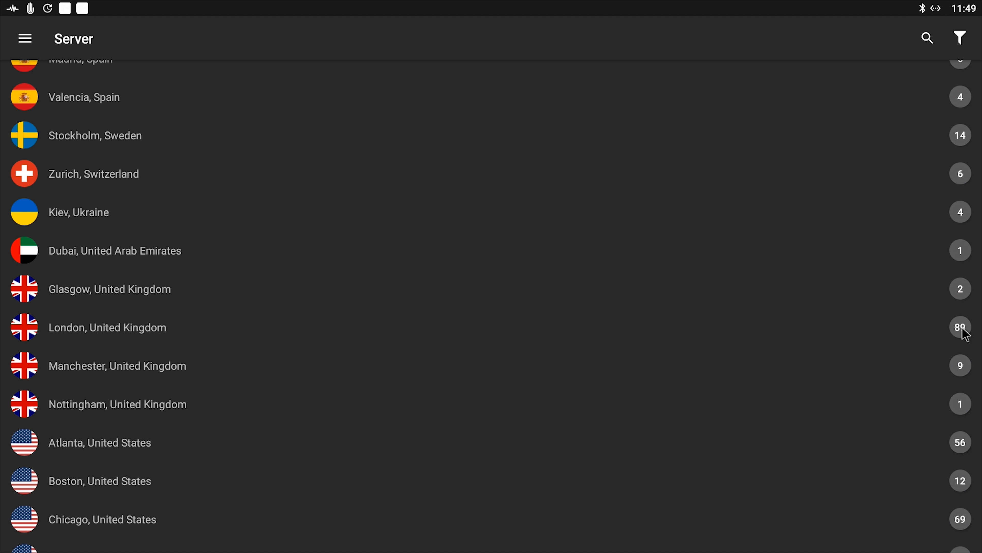
mouse_move(967, 342)
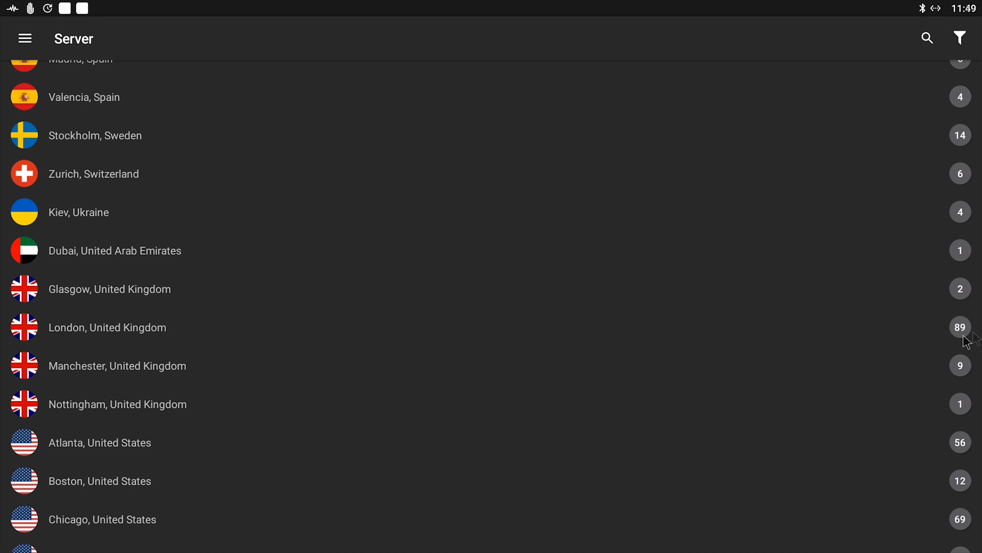
Expand London, United Kingdom and choose server lon-a02 as the quick connect server
click(106, 327)
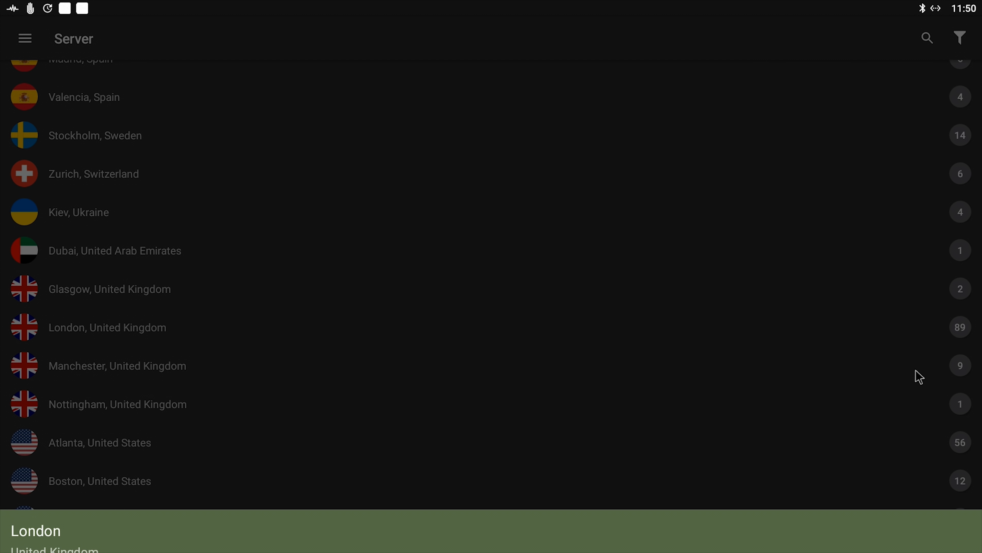
click(107, 327)
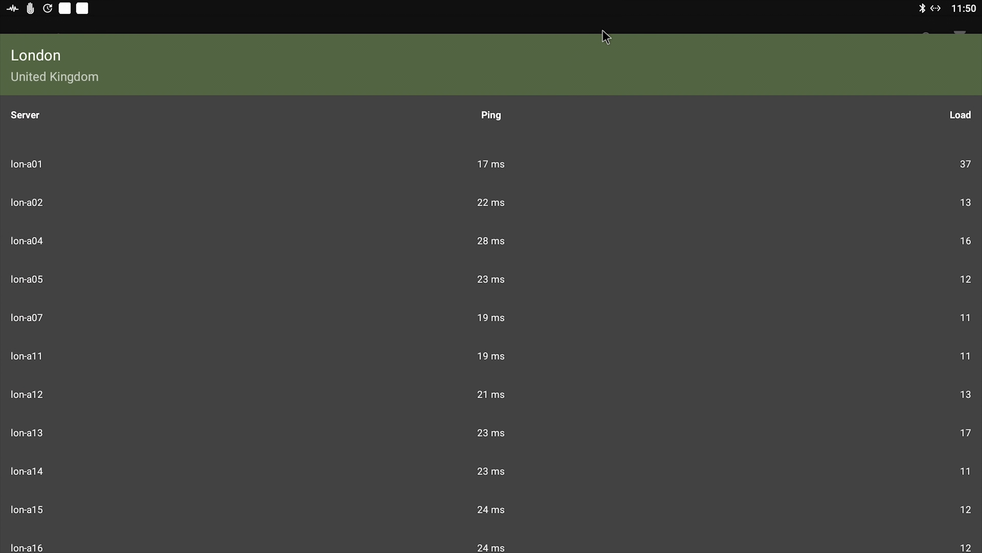
scroll(down, 3)
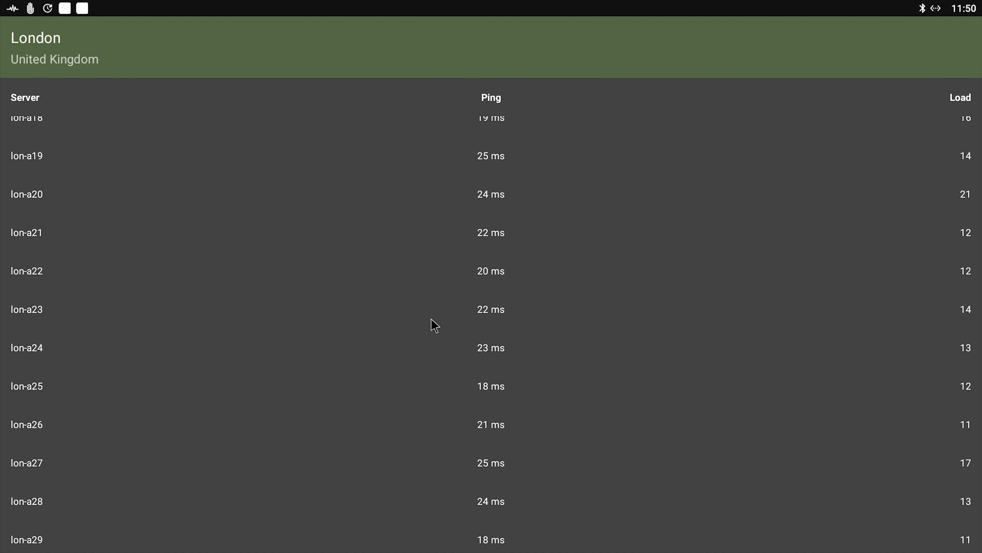
scroll(up, 3)
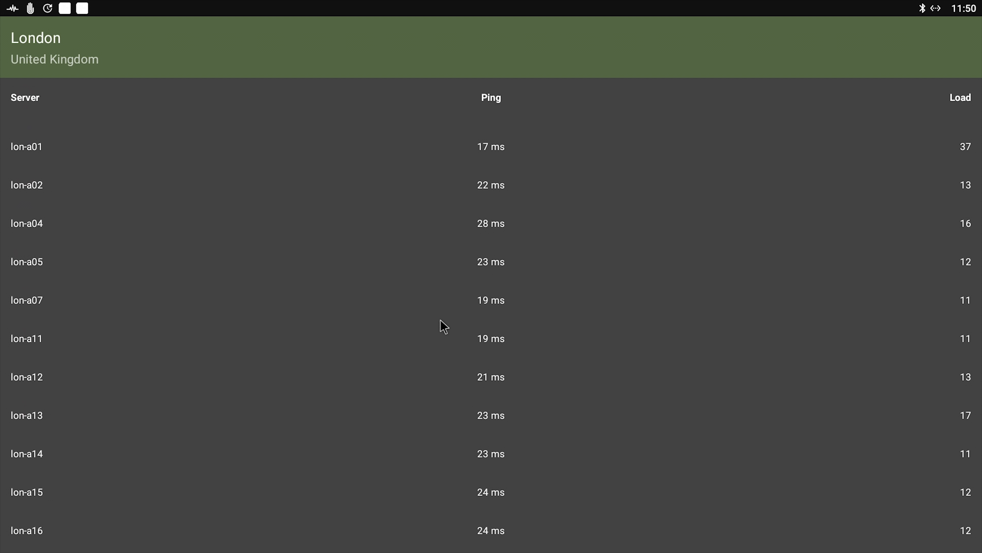
mouse_move(961, 206)
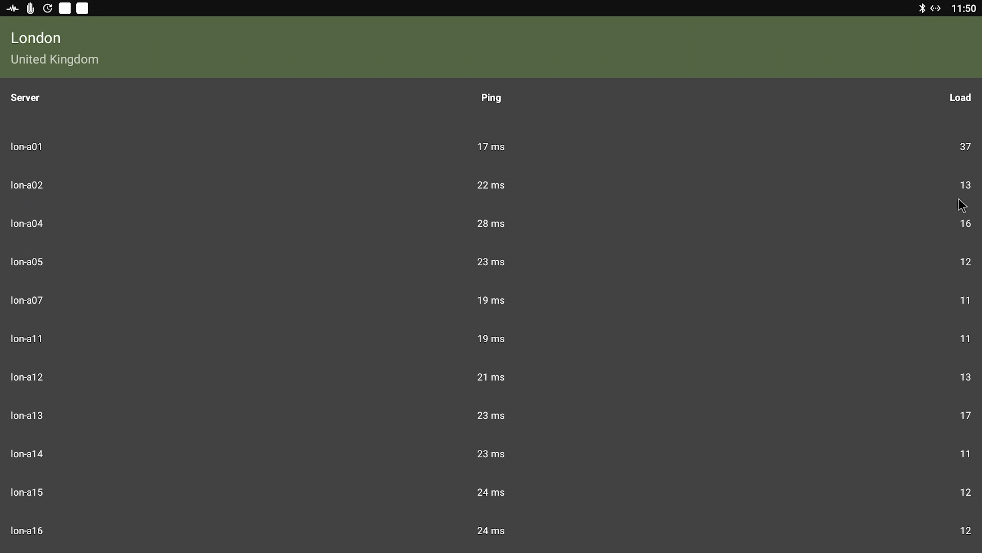
mouse_move(973, 176)
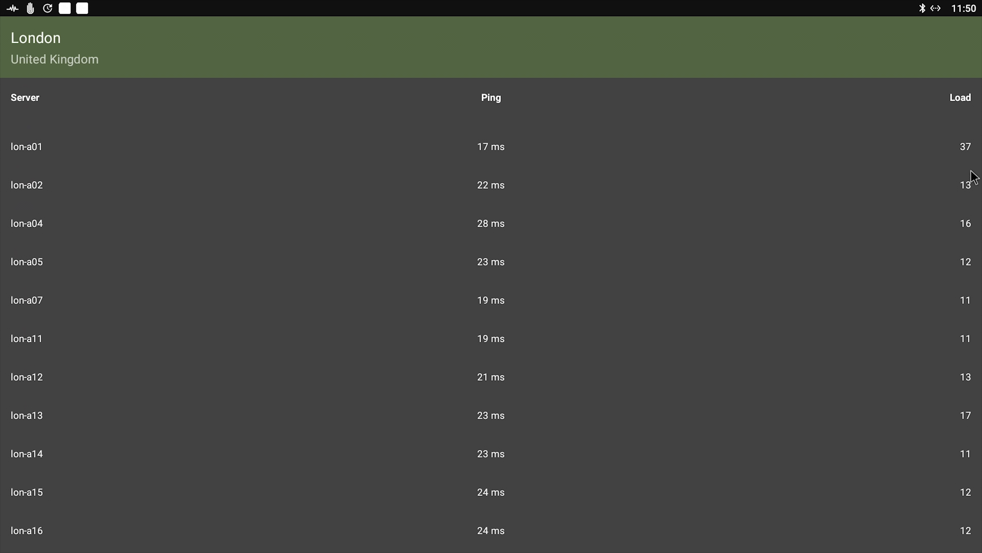
mouse_move(488, 234)
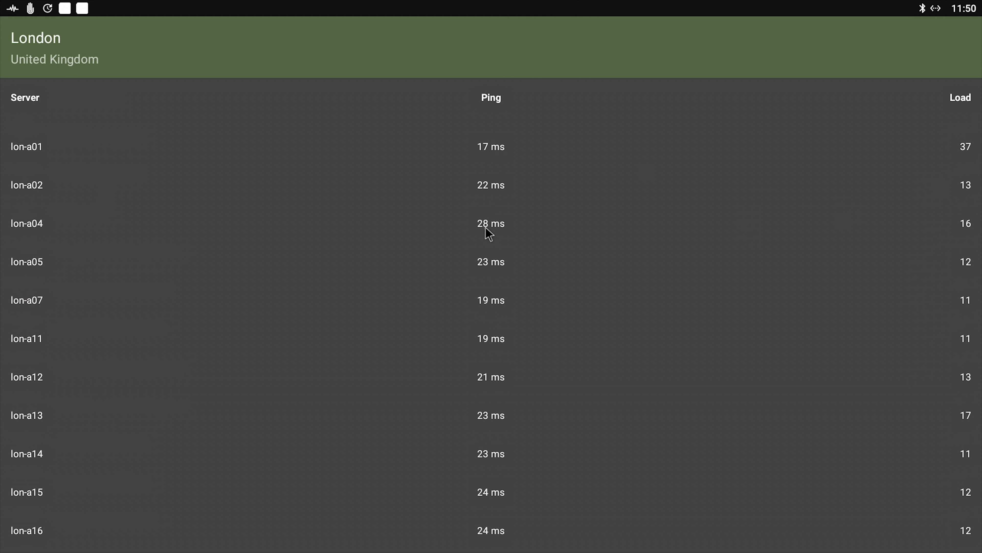
click(26, 184)
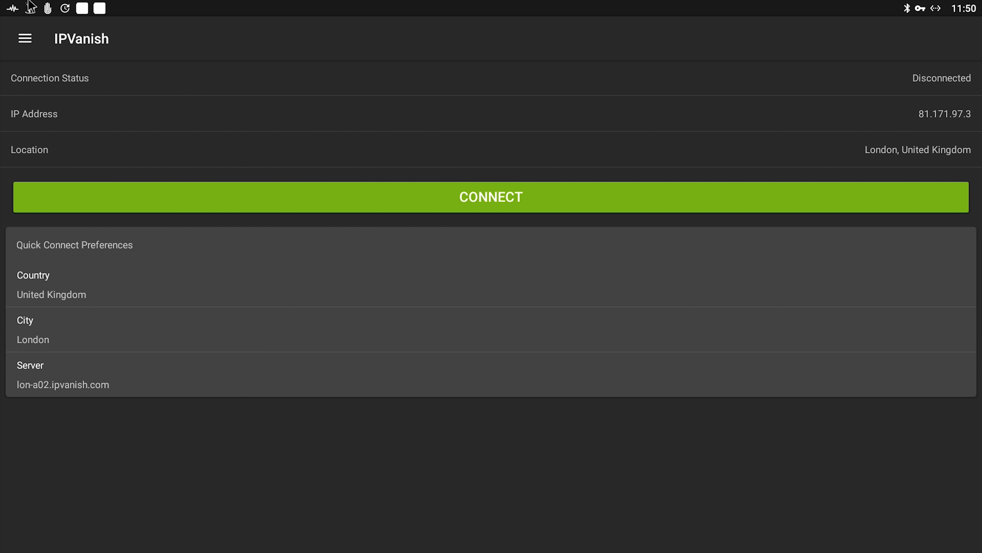
In Settings > General, enable Start IPVanish under Android Startup
click(25, 38)
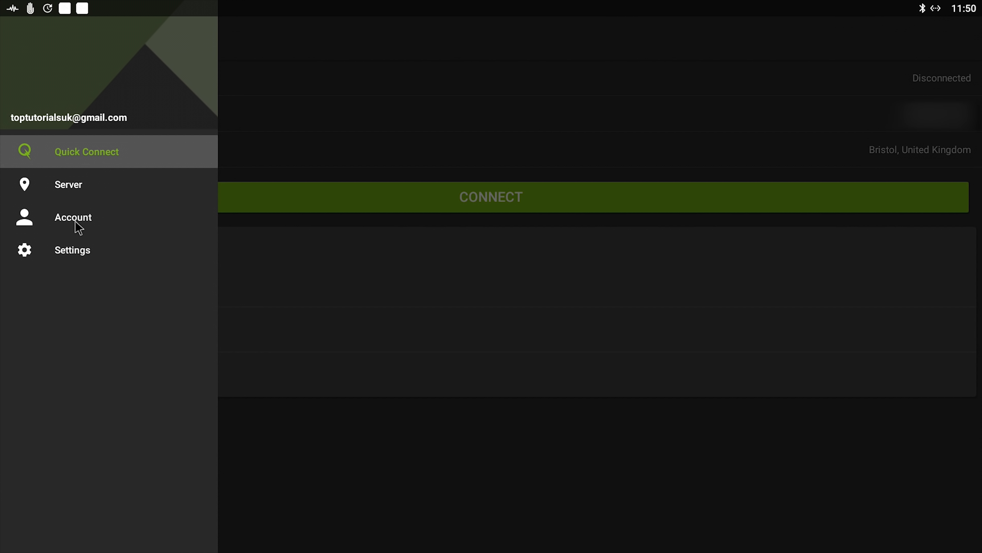
click(72, 249)
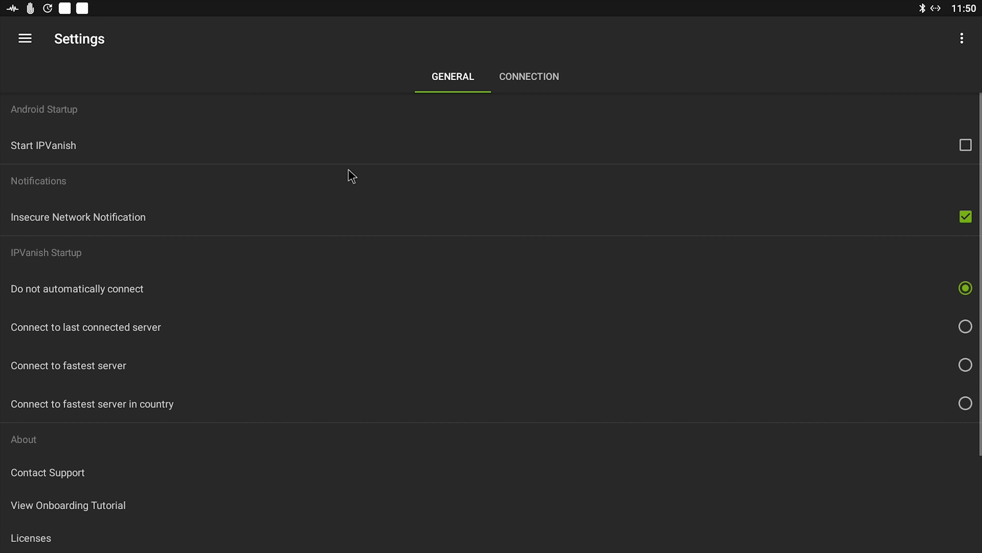
mouse_move(358, 156)
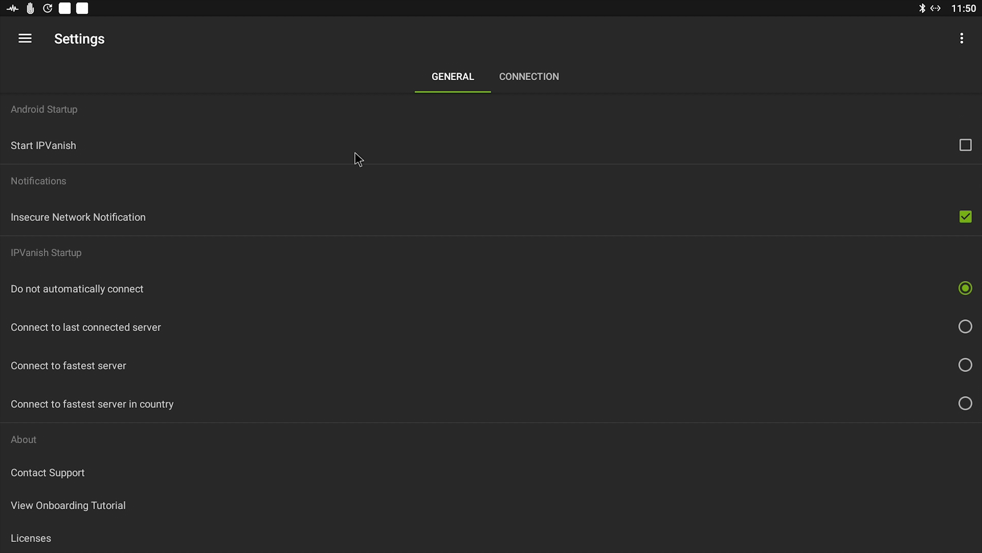
mouse_move(274, 196)
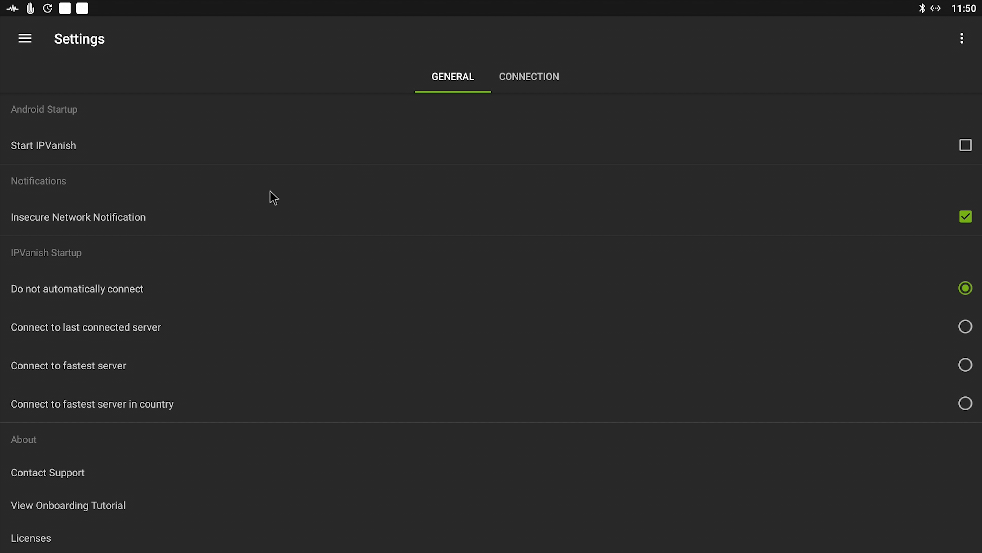
mouse_move(338, 189)
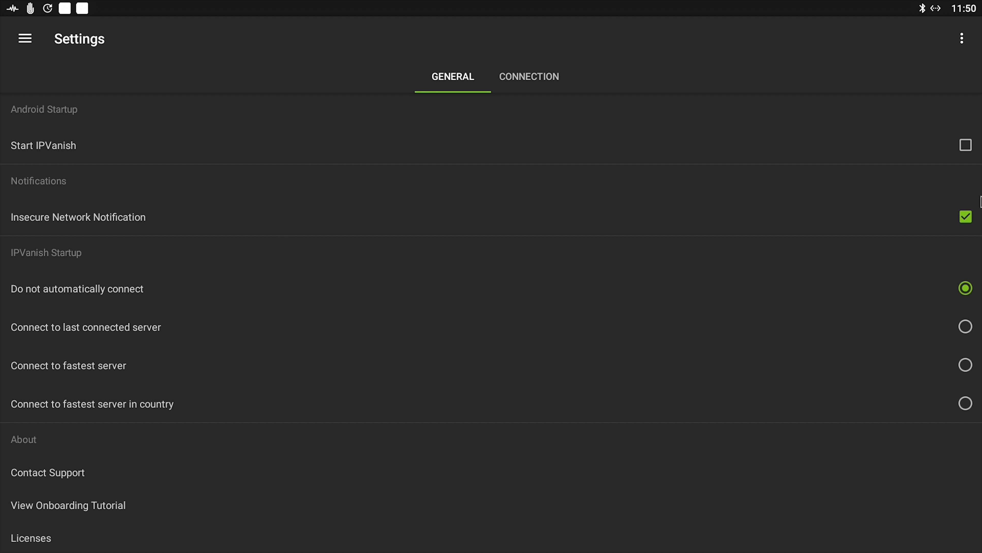
click(966, 144)
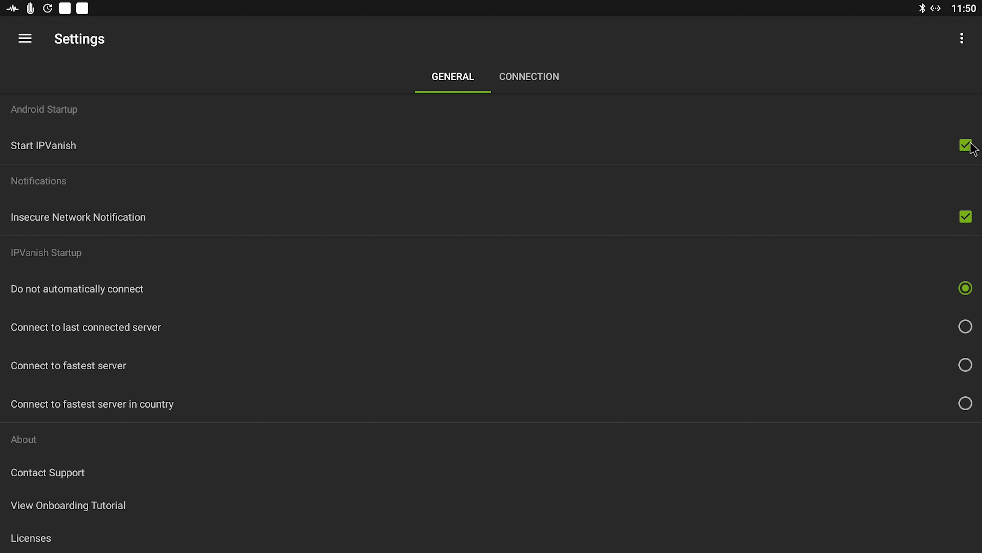
scroll(down, 3)
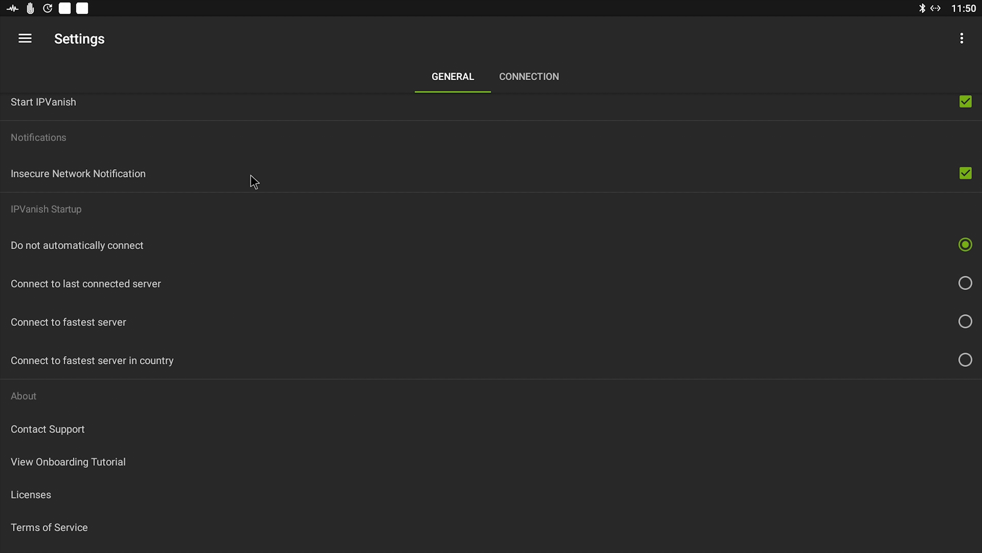
mouse_move(786, 265)
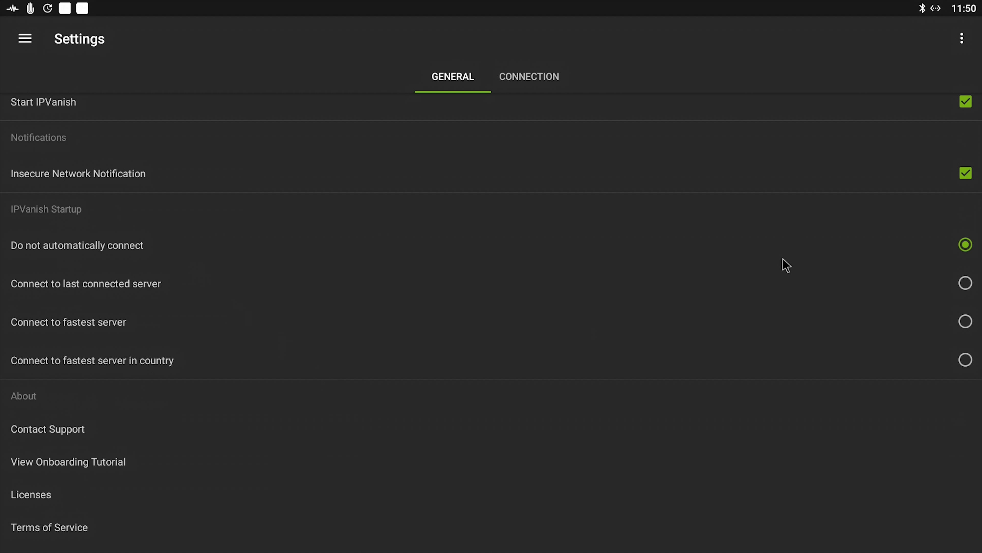
Under IPVanish Startup, select 'Connect to fastest server in country' with United Kingdom chosen
scroll(down, 3)
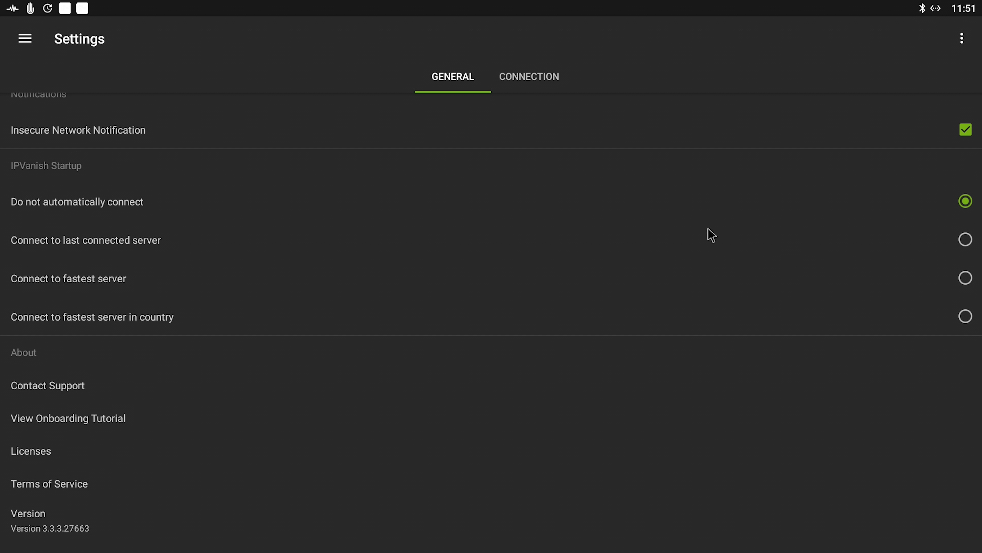
mouse_move(91, 242)
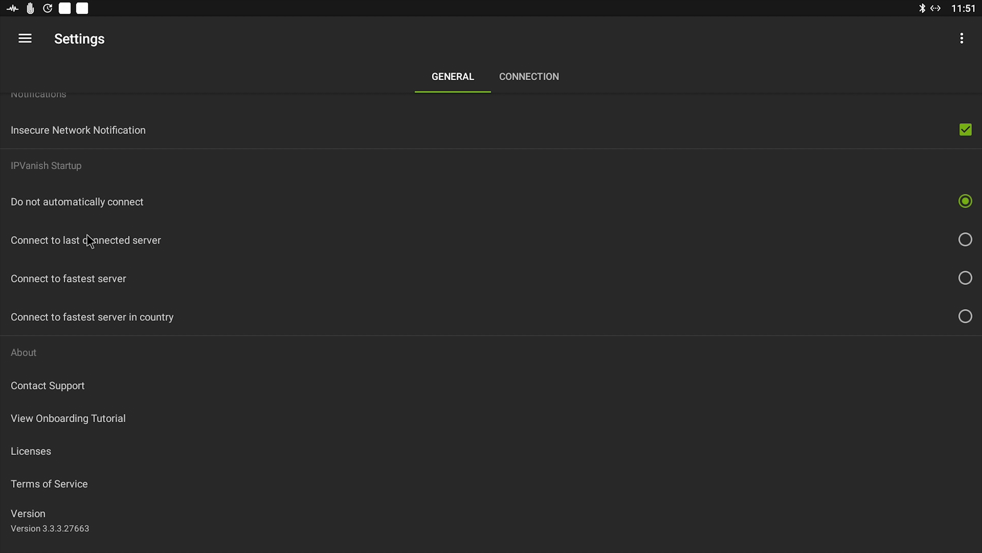
mouse_move(455, 299)
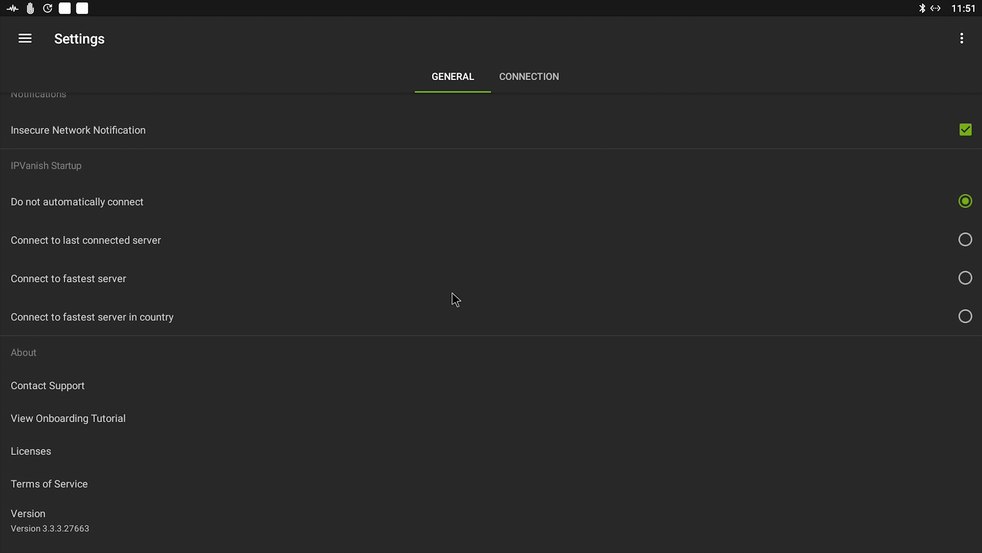
mouse_move(285, 344)
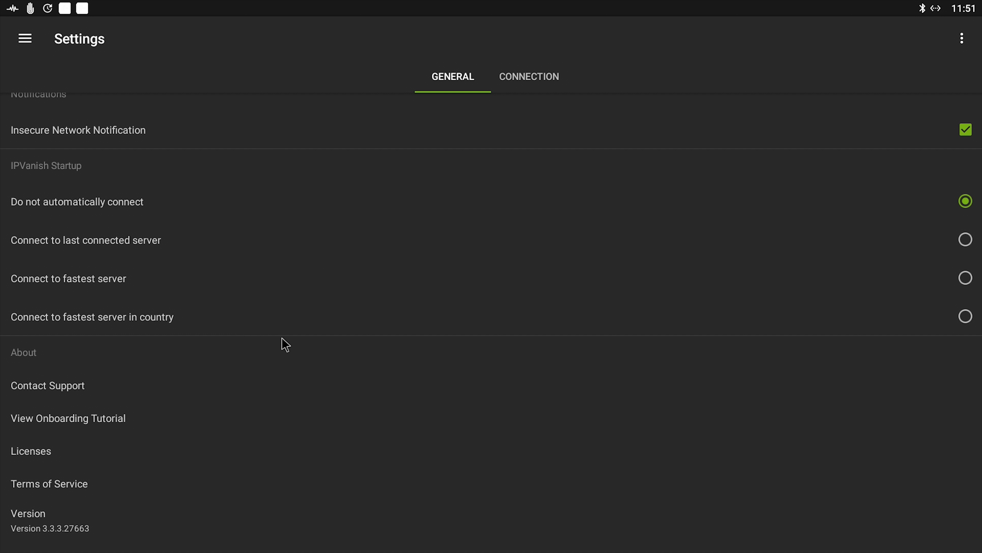
mouse_move(57, 328)
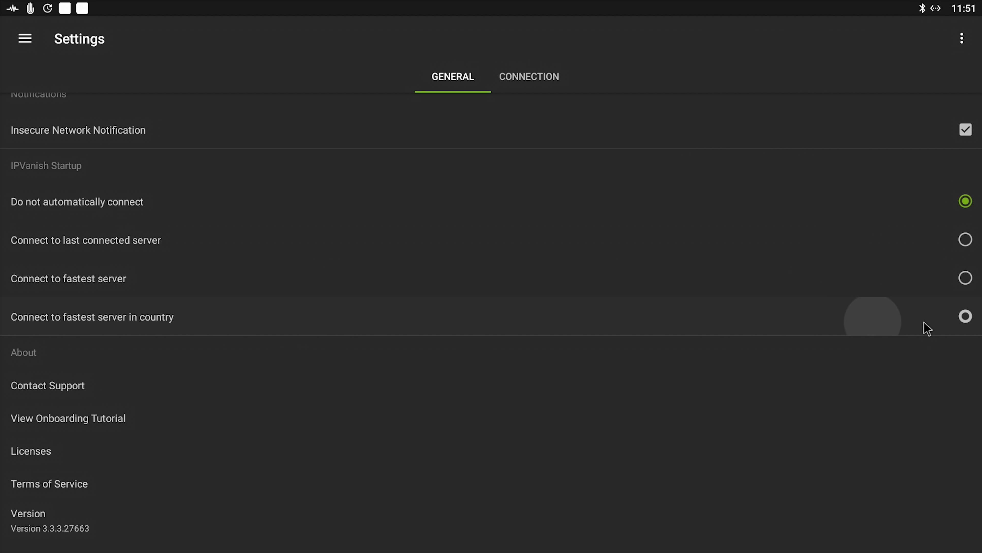
click(965, 316)
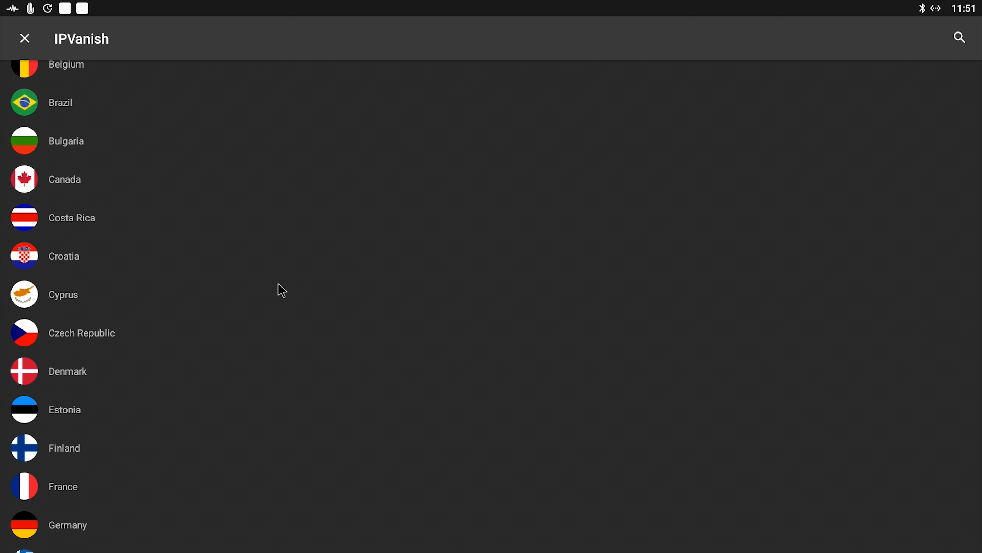
scroll(down, 3)
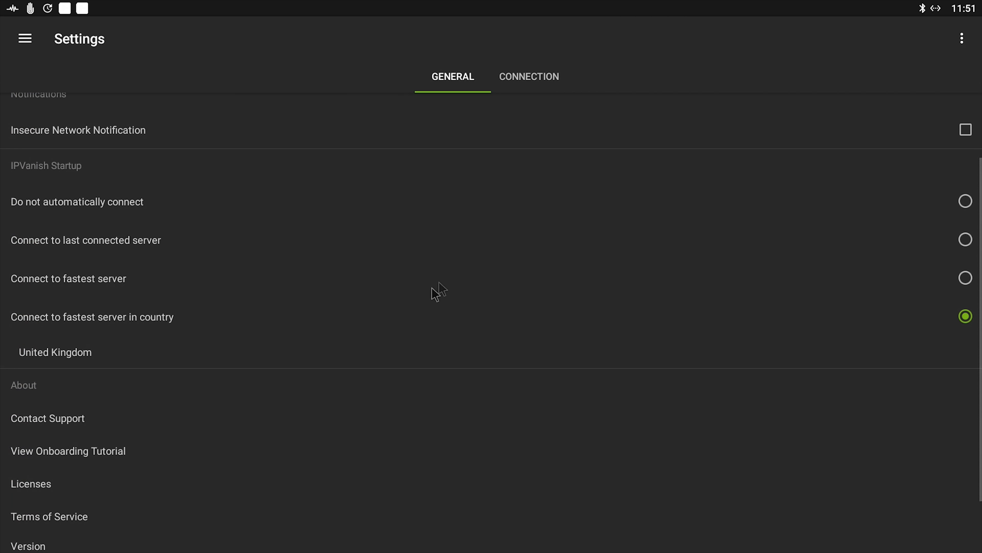
mouse_move(441, 288)
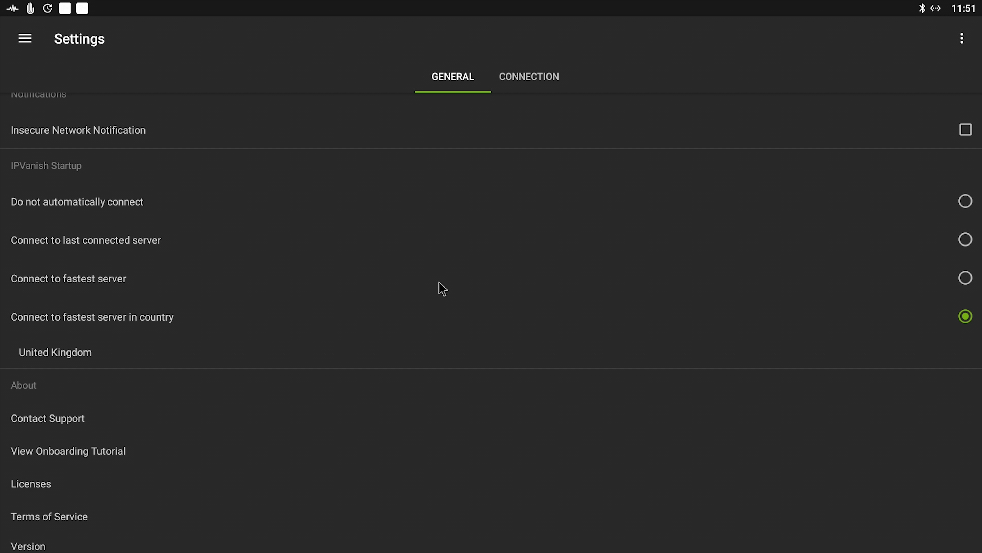
scroll(down, 3)
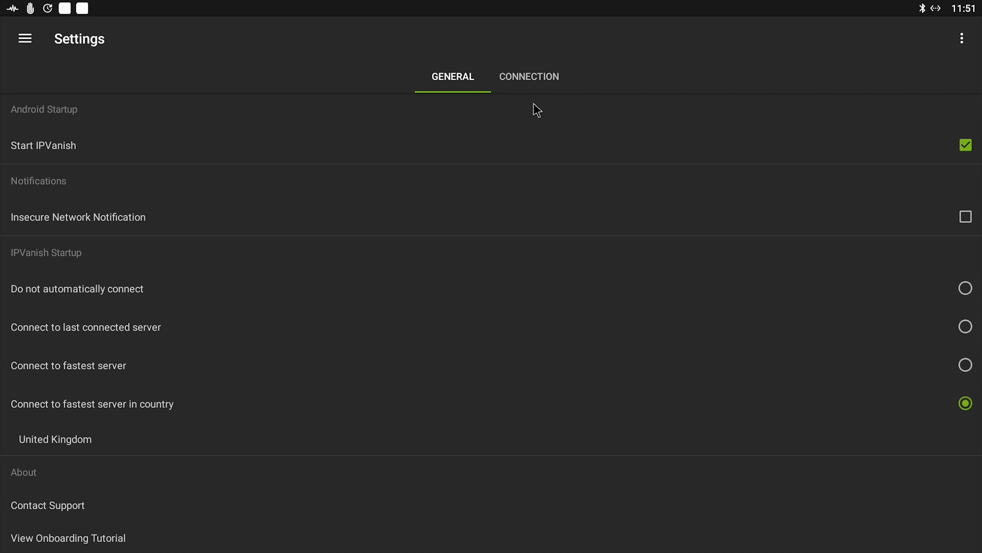
Show the Connection settings: auto reconnect on, OpenVPN UDP protocol, port 443
click(529, 76)
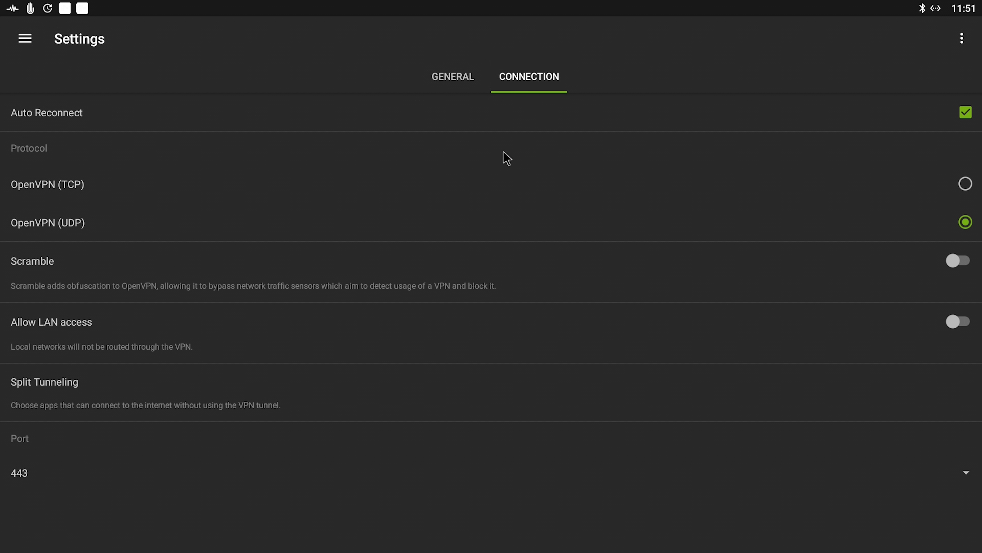
mouse_move(324, 258)
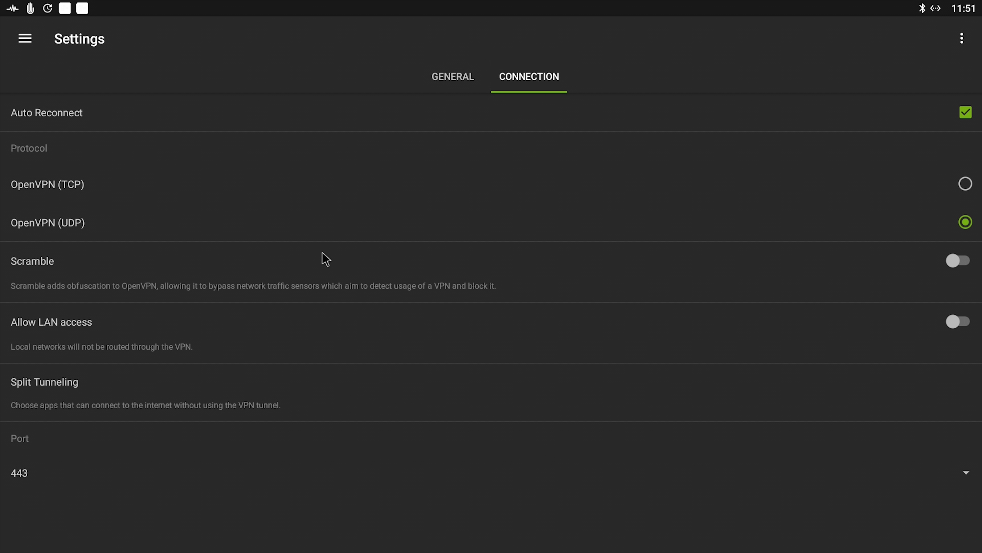
mouse_move(276, 249)
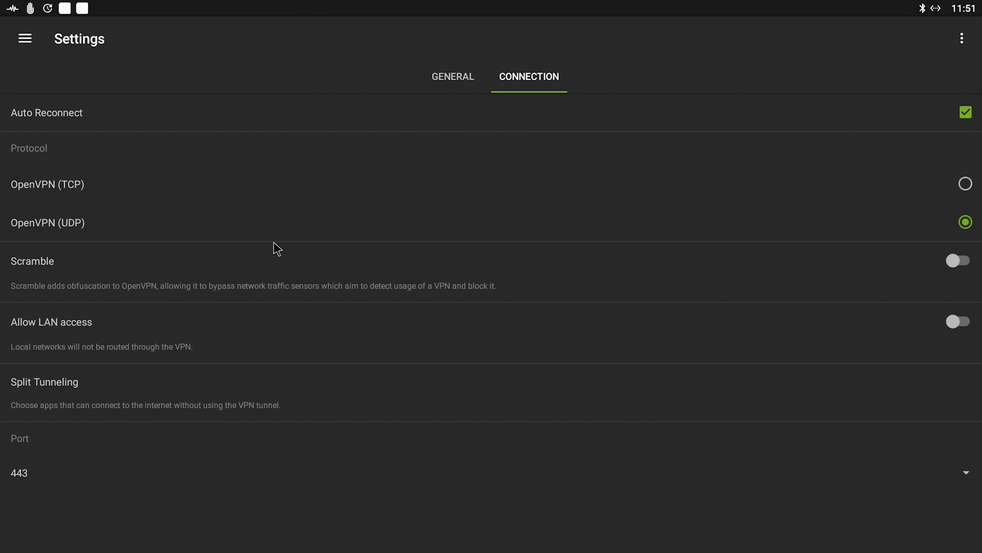
mouse_move(320, 226)
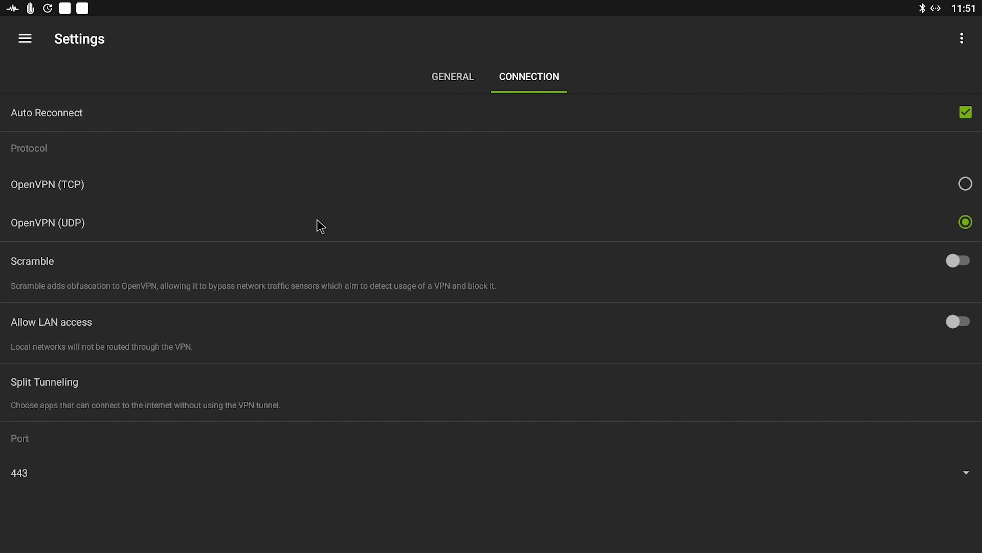
Leave settings and bring up the Server location list from the side menu
click(25, 38)
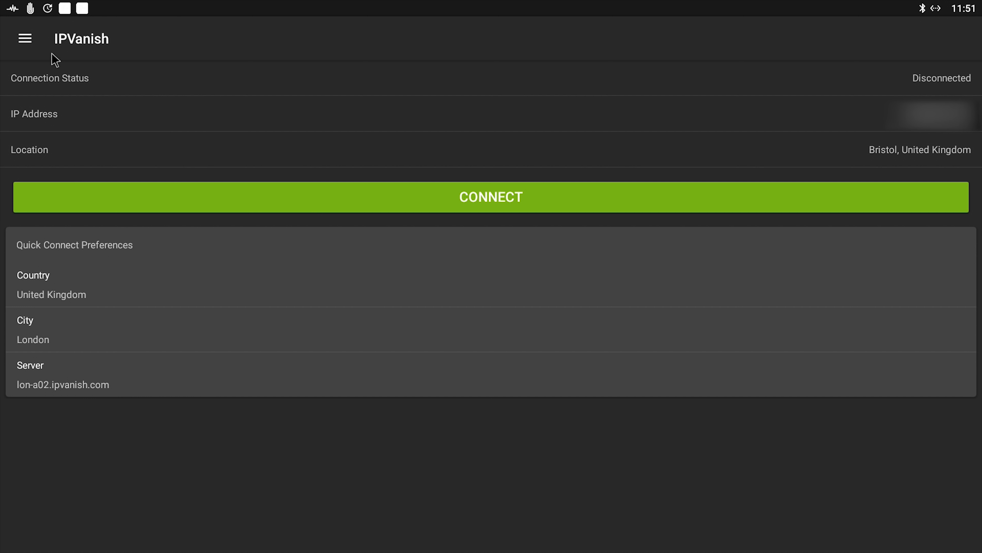
click(24, 38)
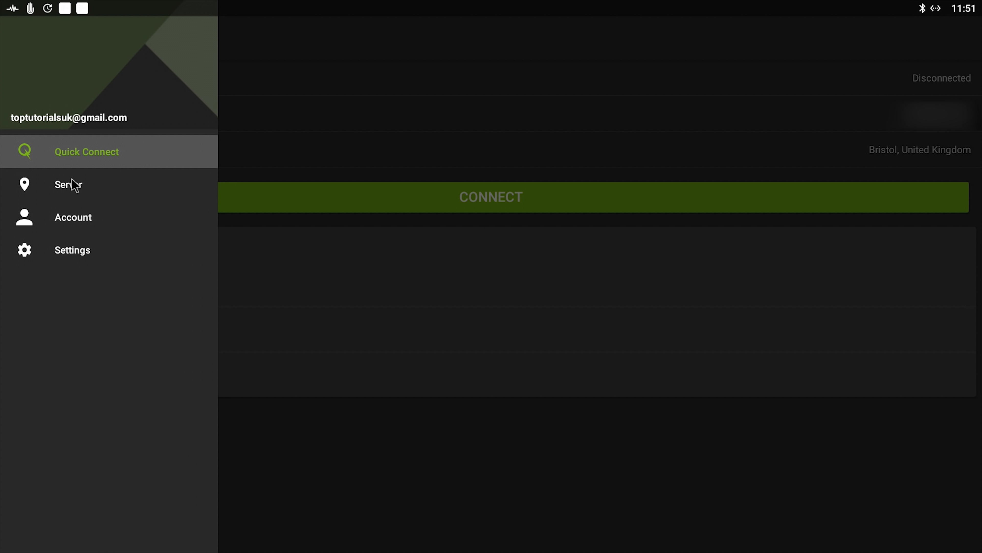
click(68, 184)
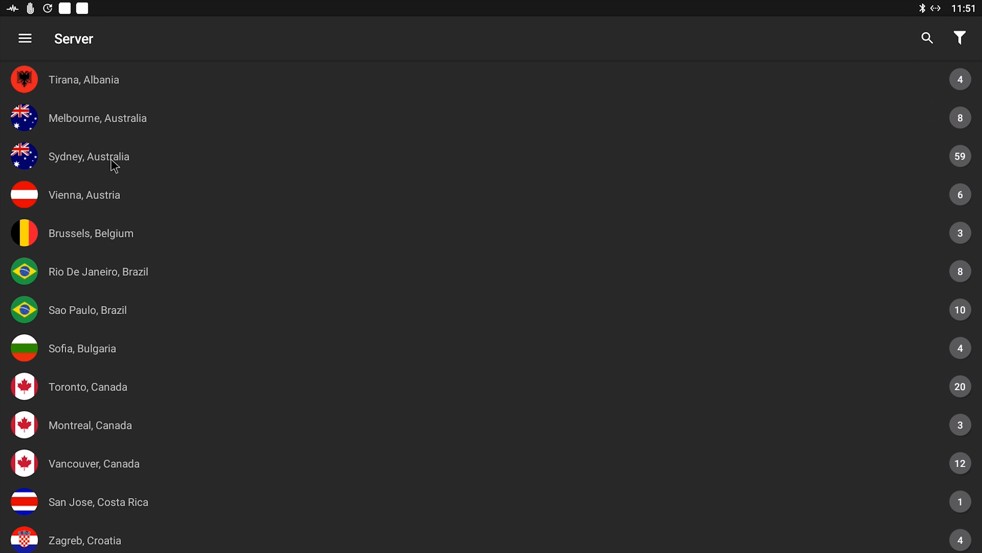
mouse_move(62, 158)
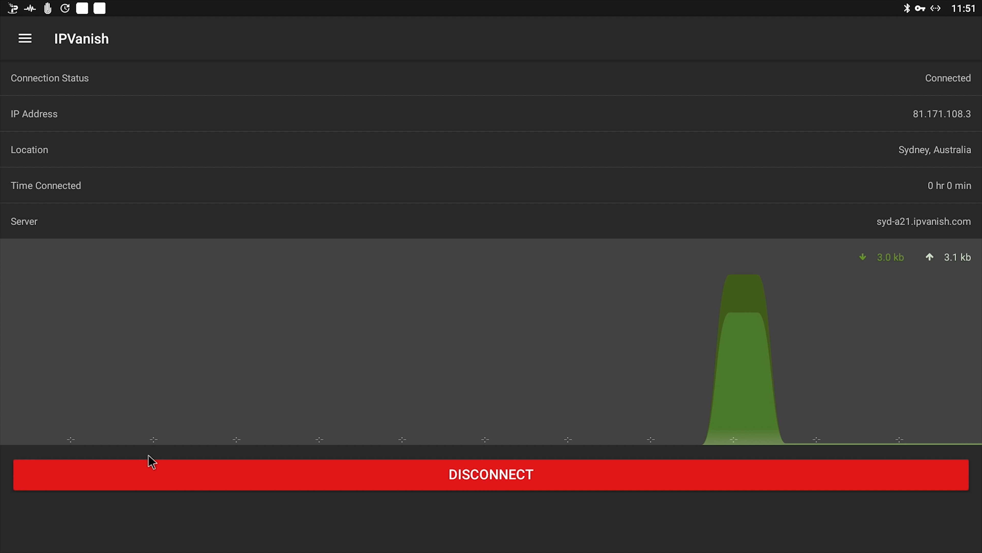
mouse_move(350, 463)
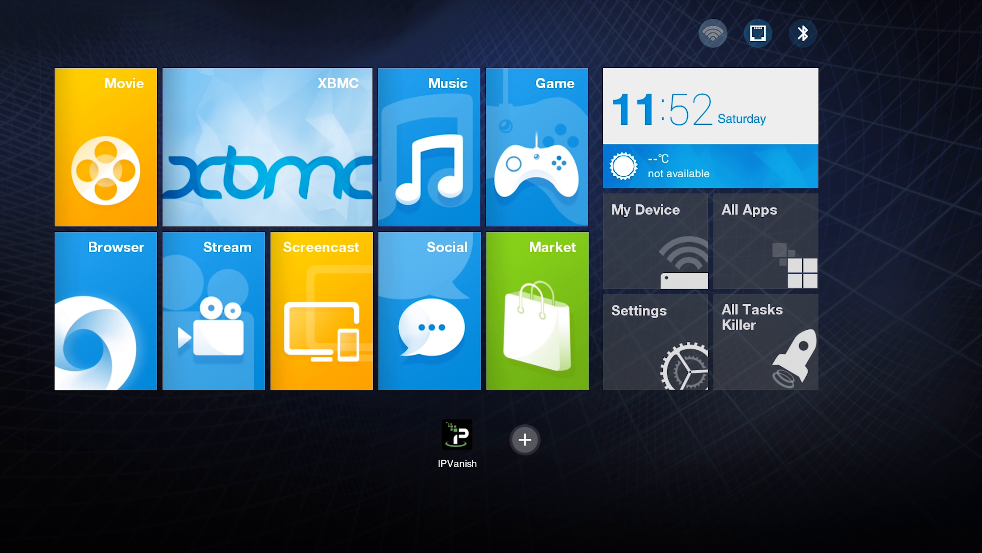
Load the IPVanish website homepage and start the signup via the orange Get IPVanish button
click(457, 434)
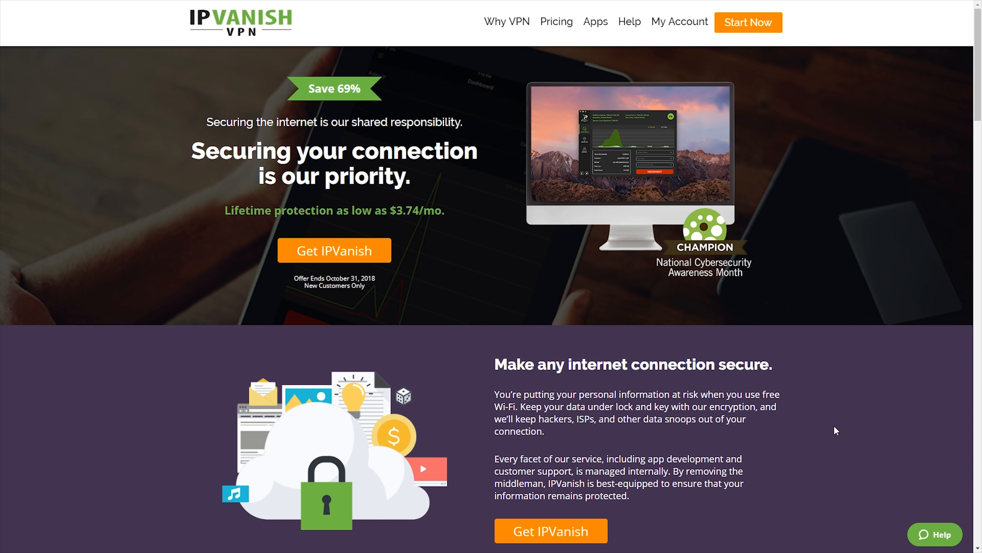
mouse_move(829, 423)
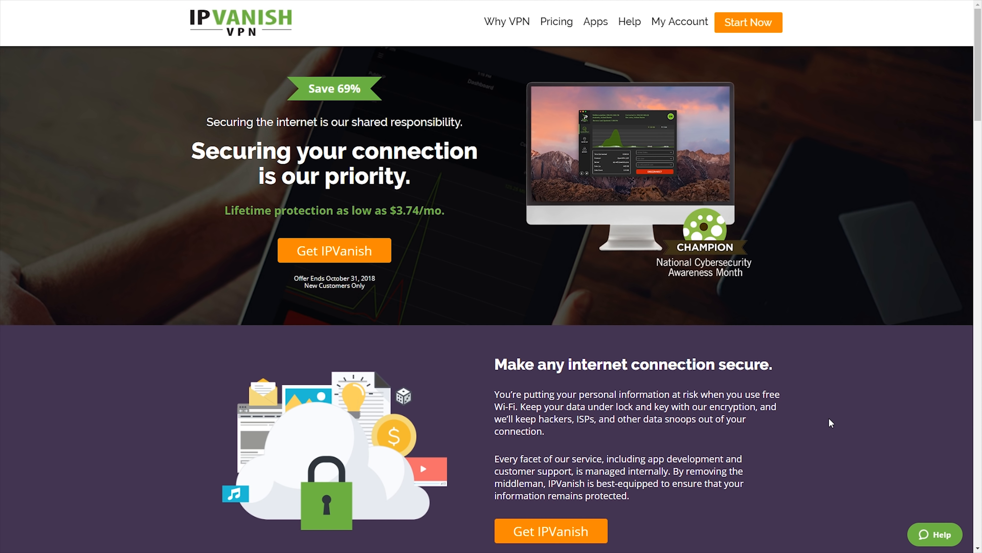
mouse_move(839, 361)
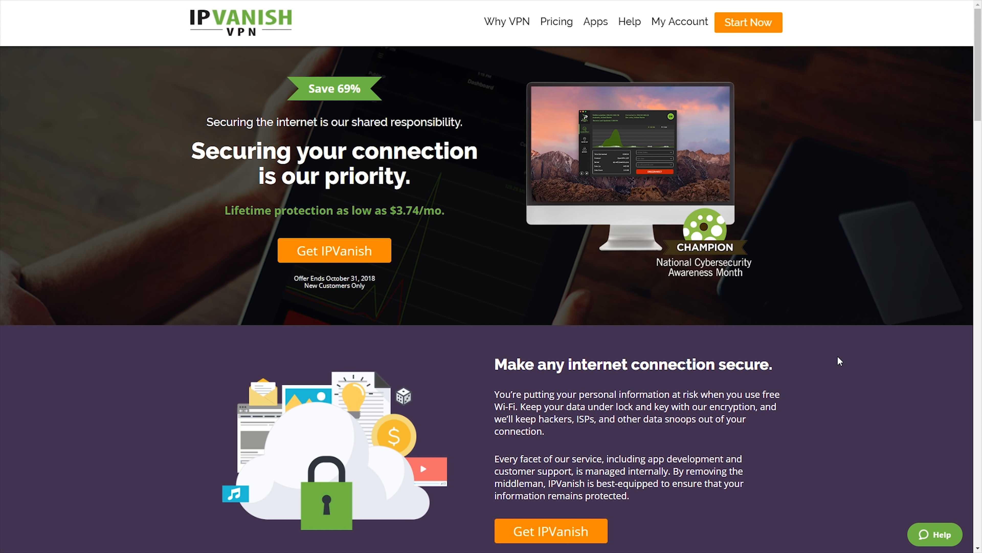
mouse_move(732, 306)
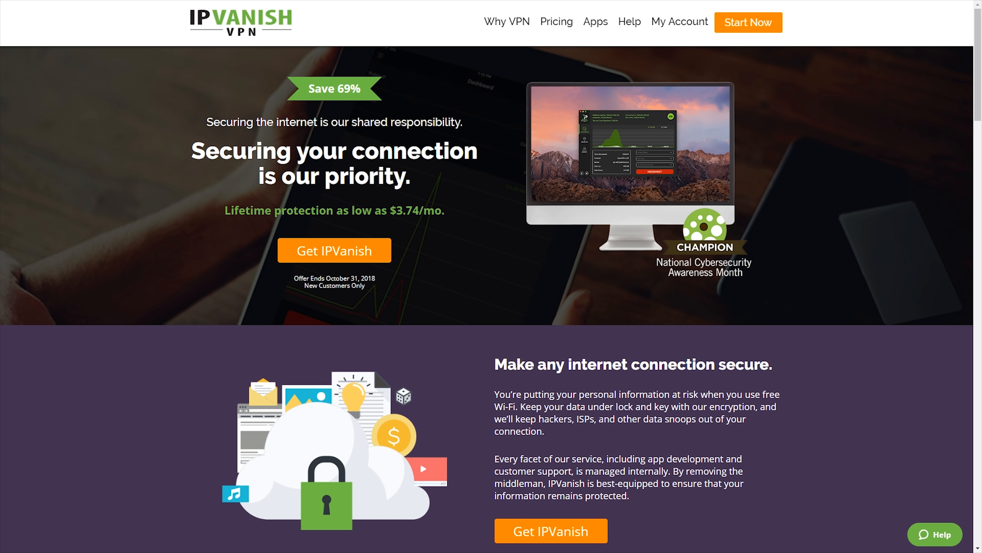
click(334, 251)
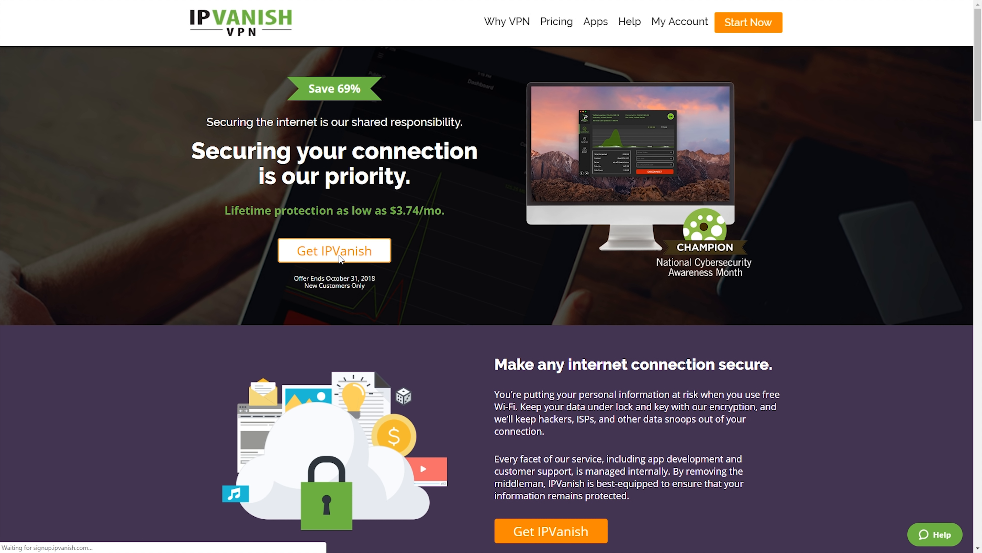
Review the signup page's 1-month, 2-year and 1-year plans and the Create your account form
click(334, 250)
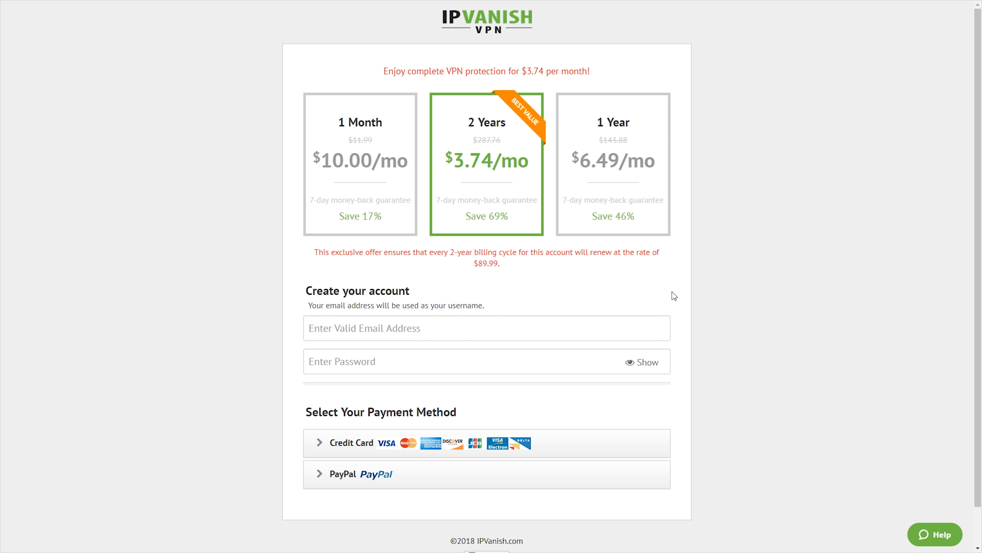
mouse_move(544, 209)
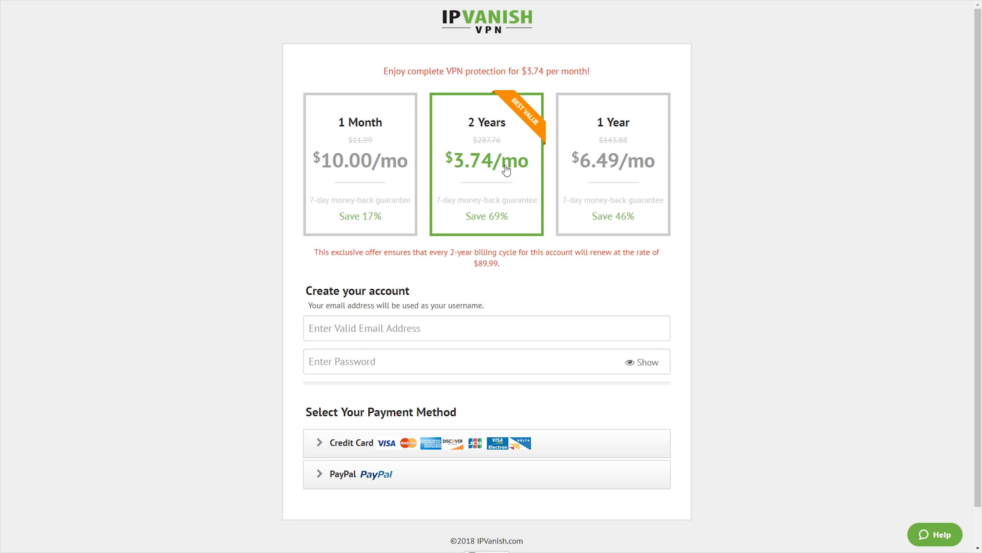
mouse_move(703, 257)
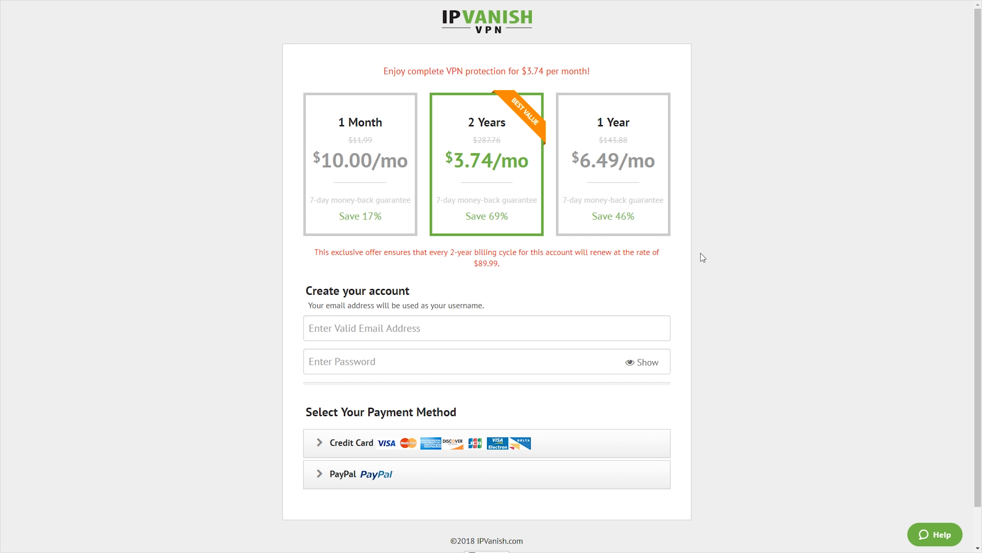
mouse_move(689, 256)
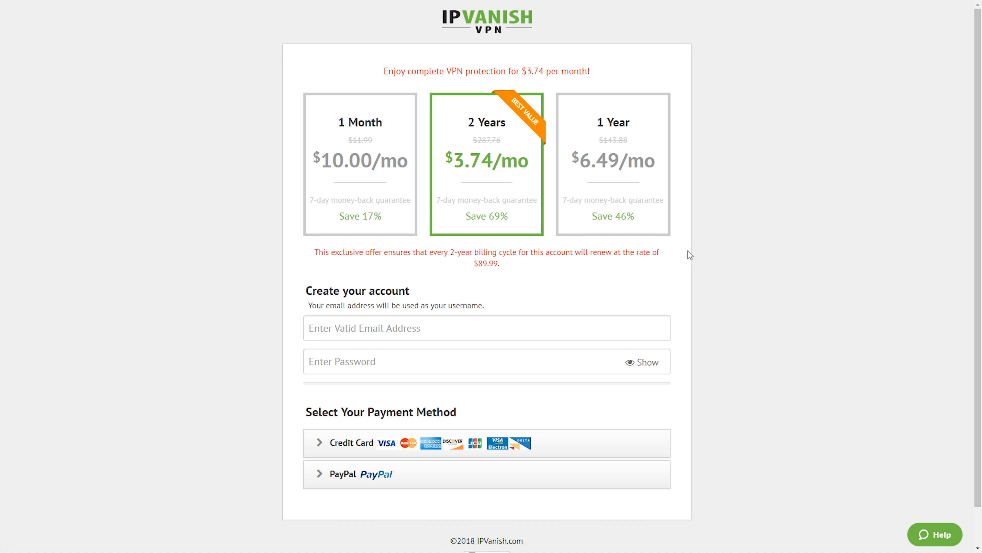
mouse_move(491, 204)
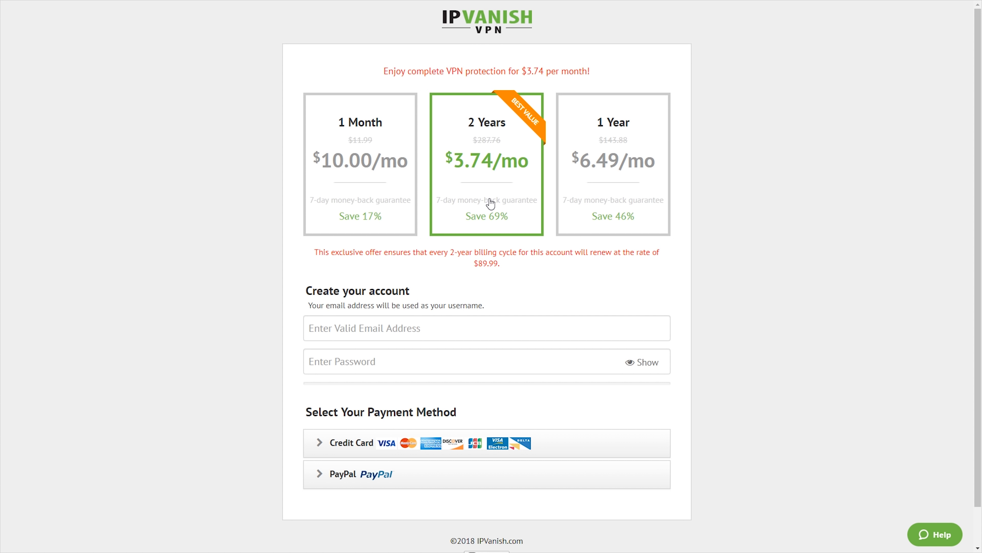
mouse_move(487, 266)
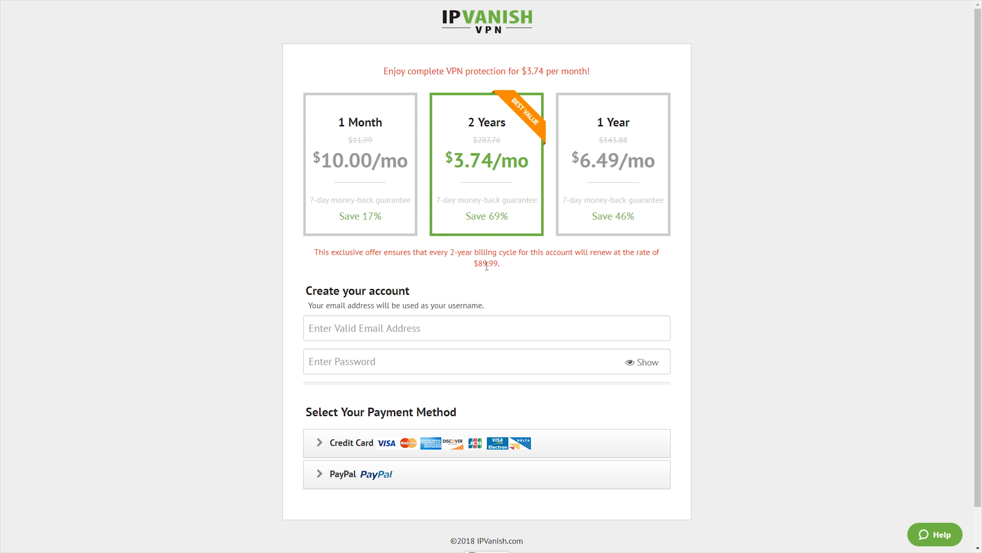
mouse_move(483, 149)
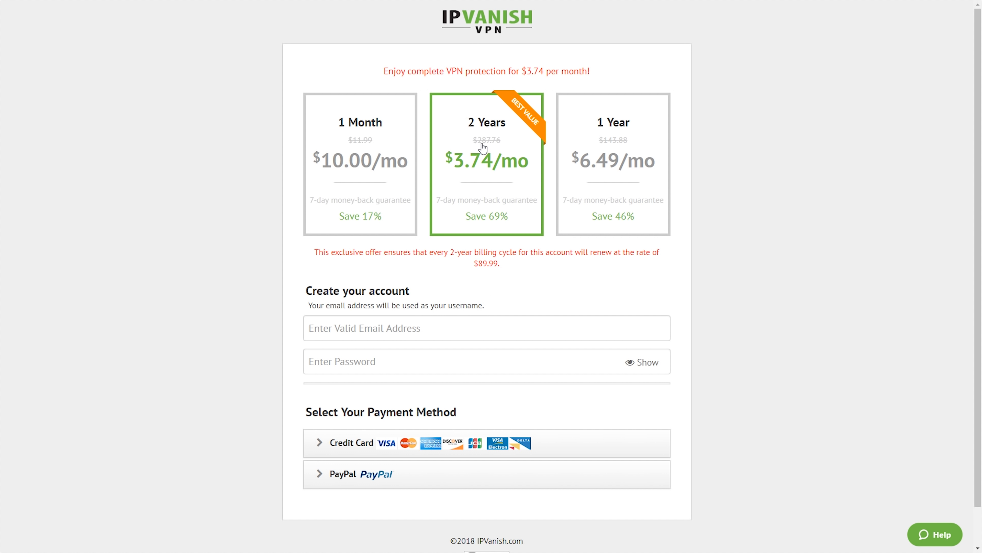
mouse_move(489, 276)
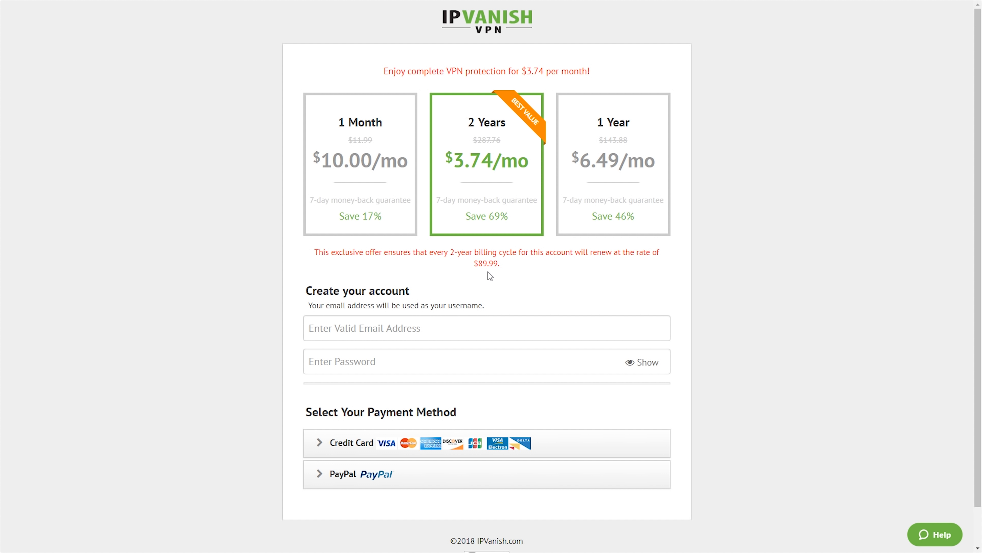
mouse_move(486, 260)
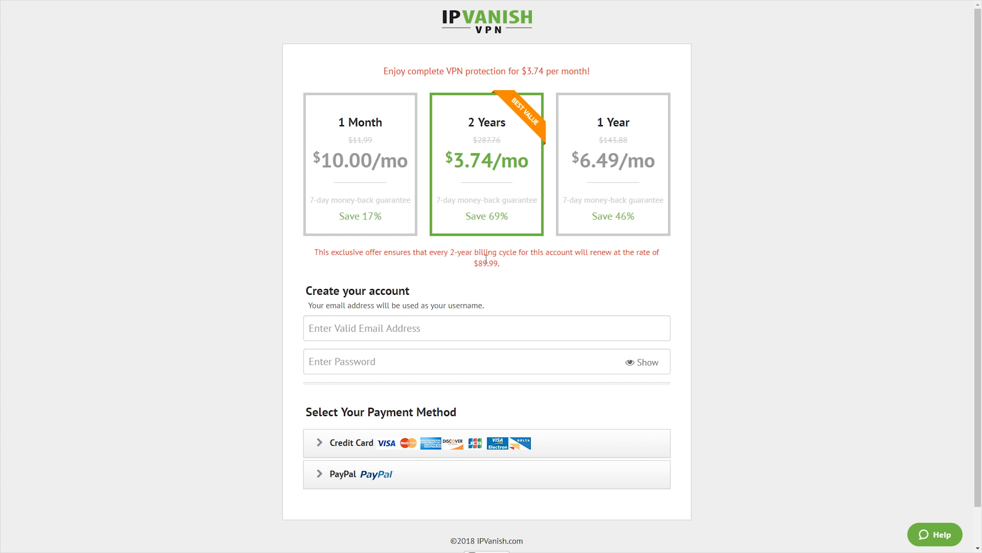
mouse_move(554, 298)
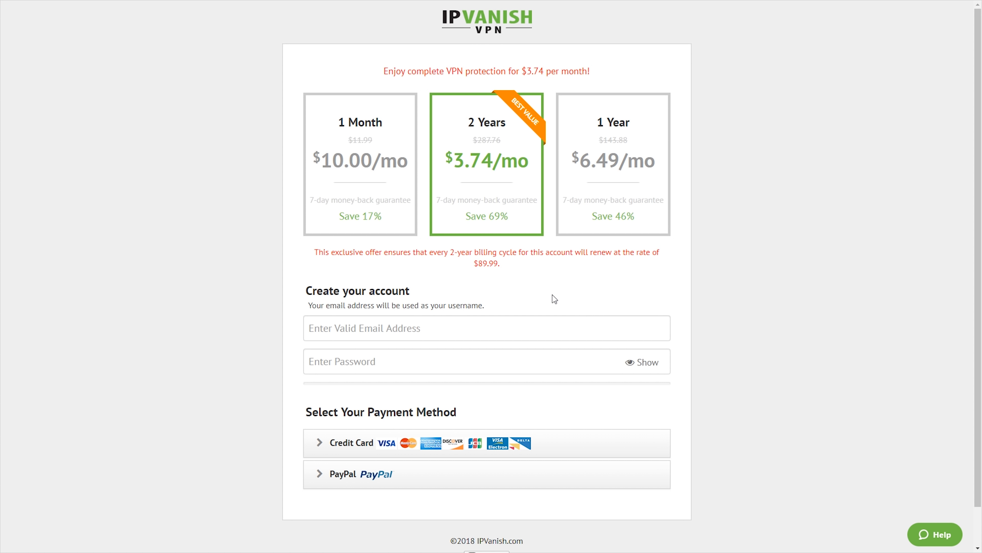
mouse_move(460, 209)
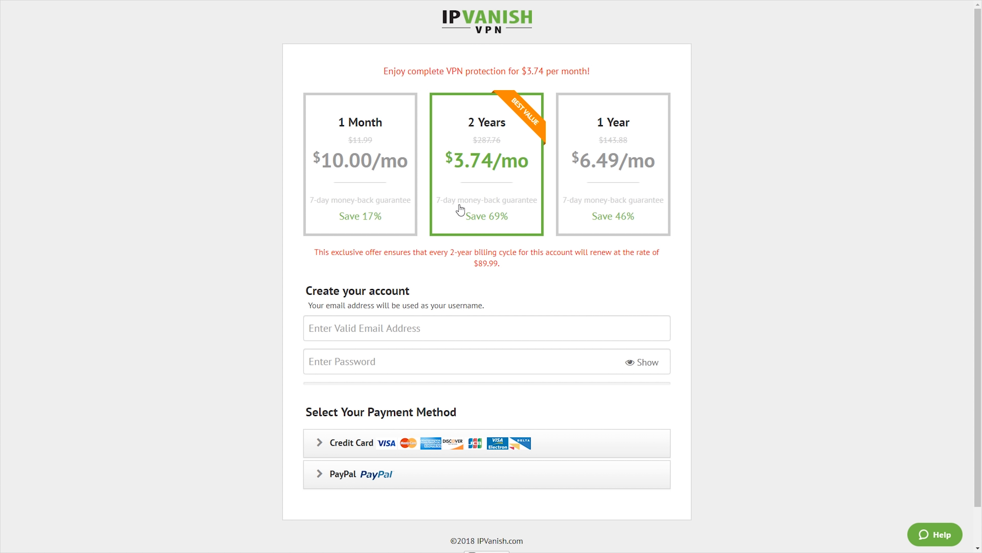
mouse_move(508, 305)
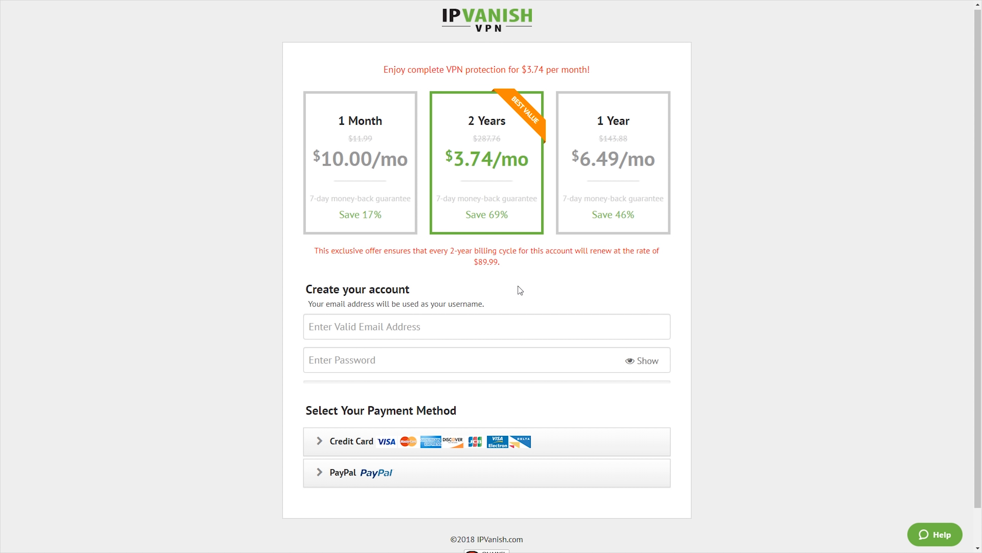
scroll(down, 3)
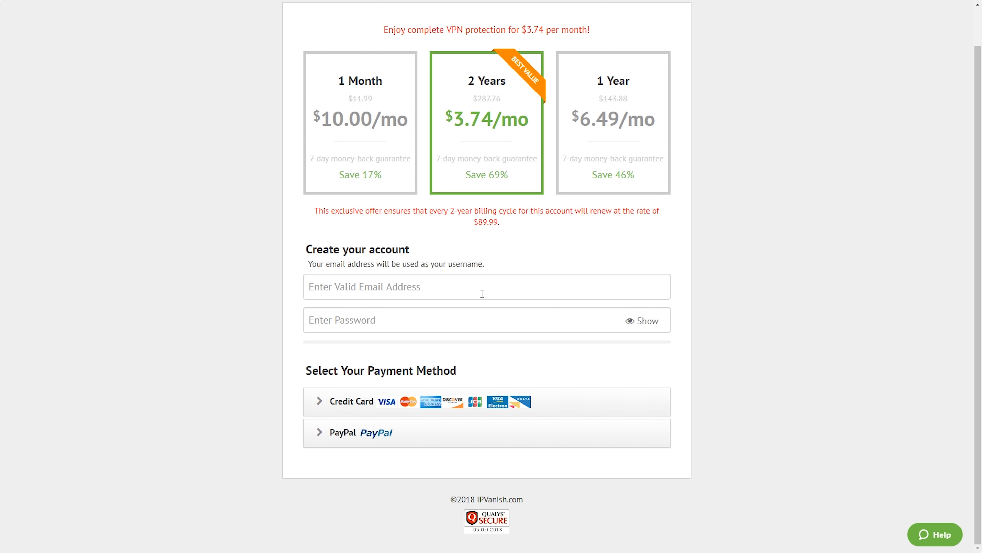
mouse_move(333, 412)
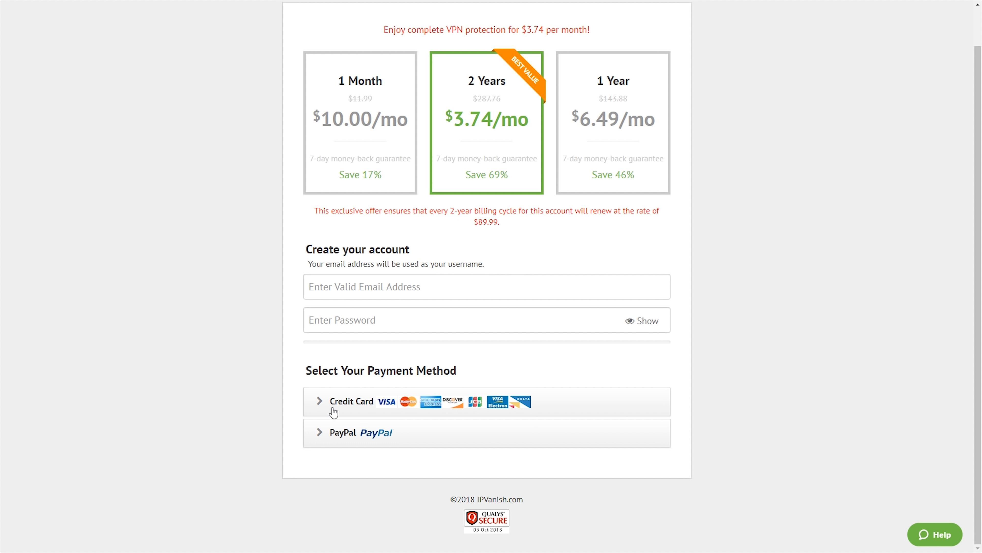
mouse_move(379, 366)
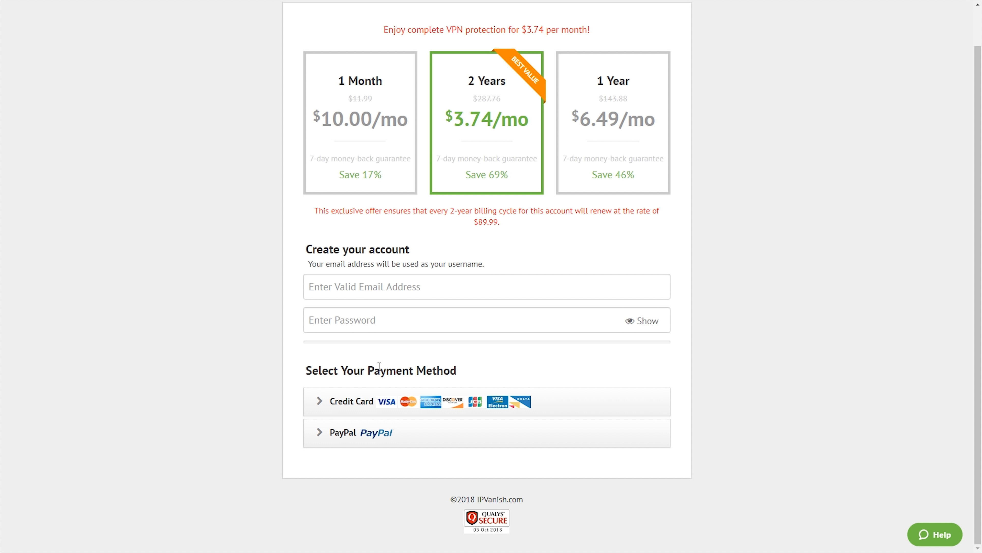
mouse_move(393, 388)
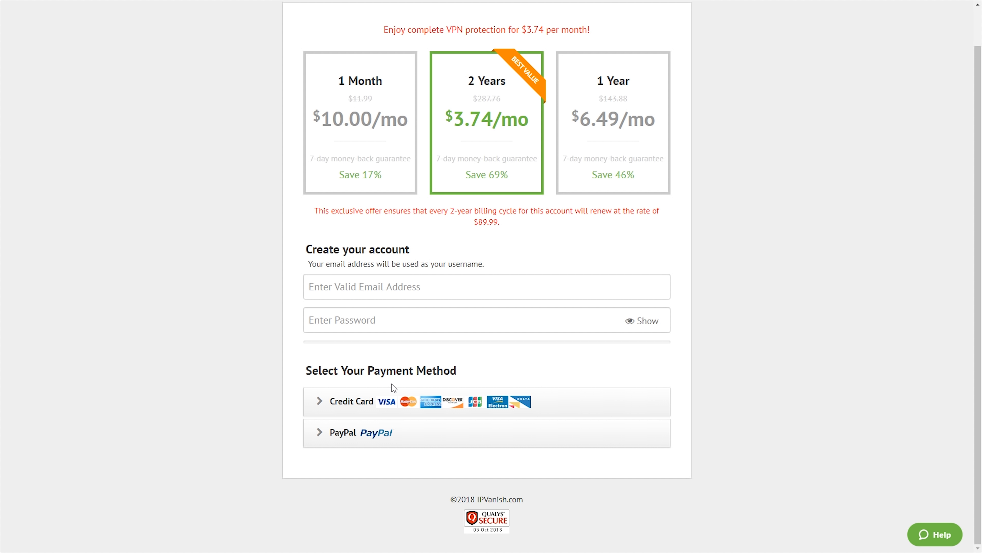
mouse_move(503, 437)
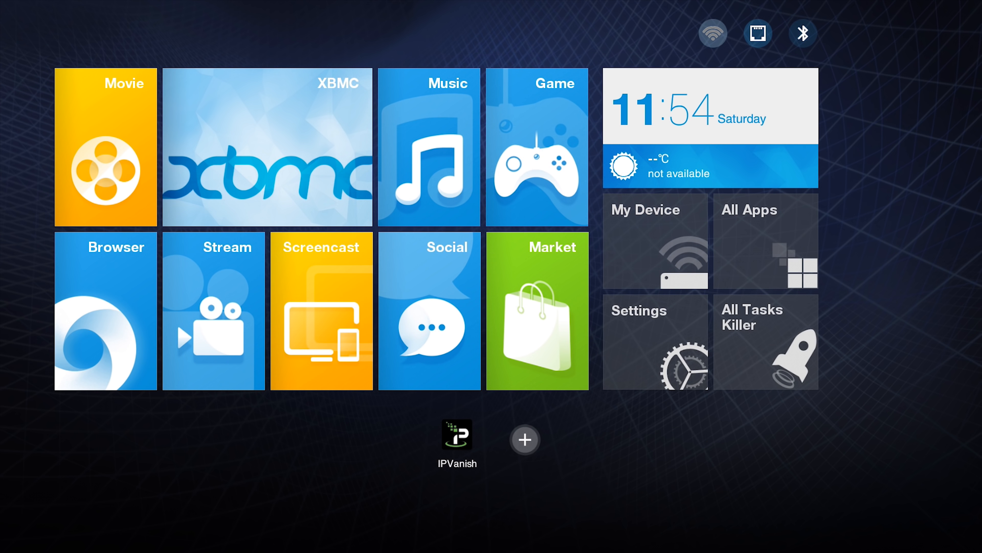
mouse_move(442, 485)
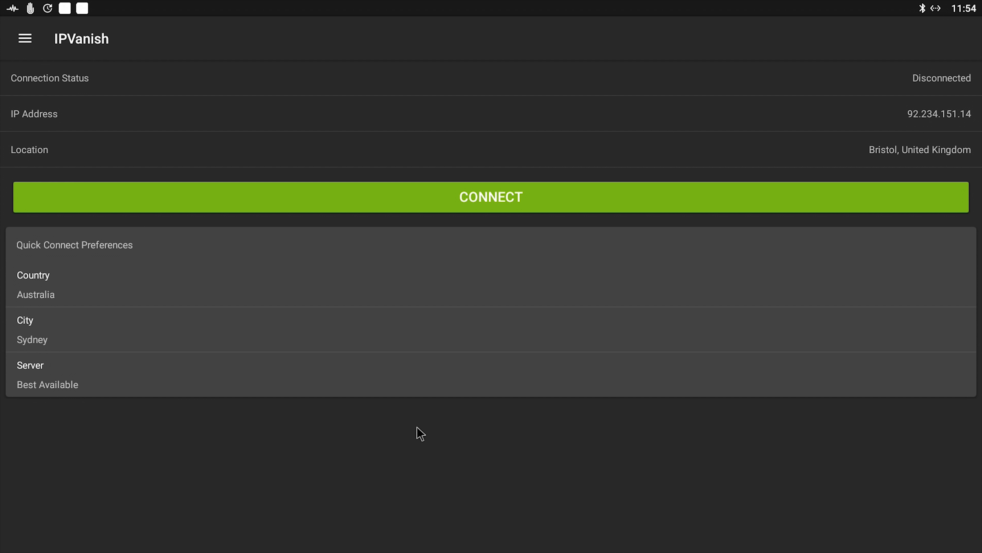
From the hamburger menu, select Server to show the server location list
click(25, 38)
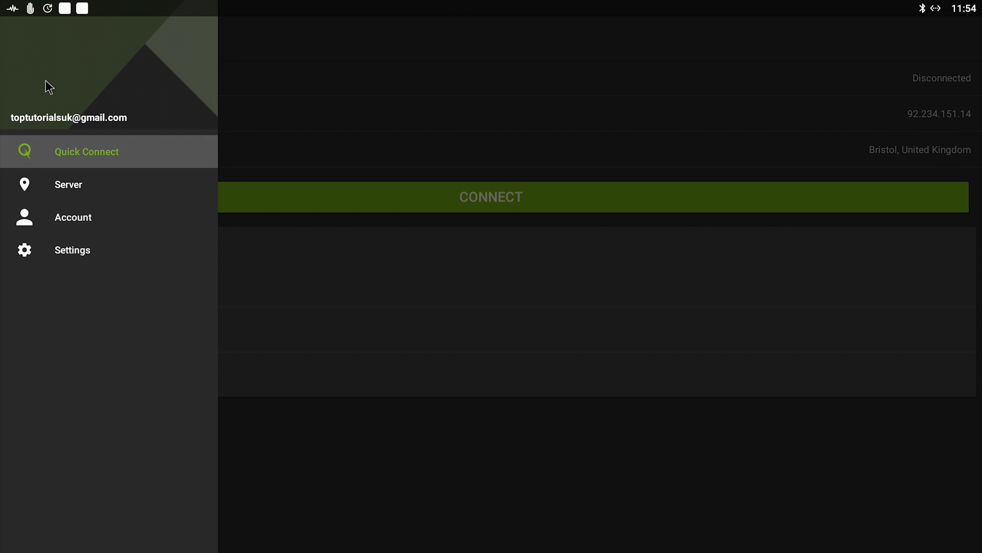
click(68, 185)
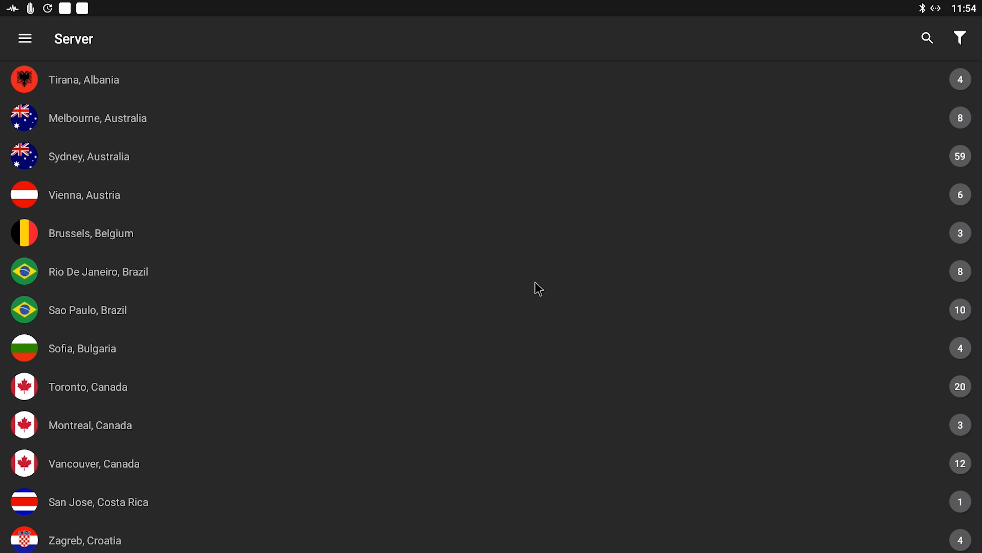